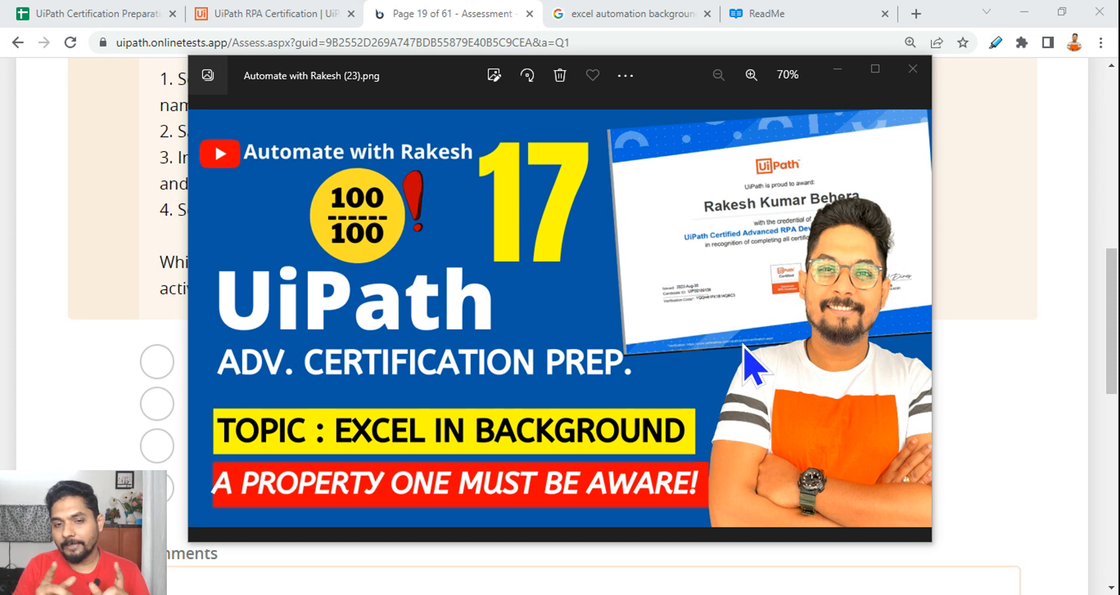
- Dismiss the thumbnail preview so question 19 about background sub-processes is readable
click(912, 69)
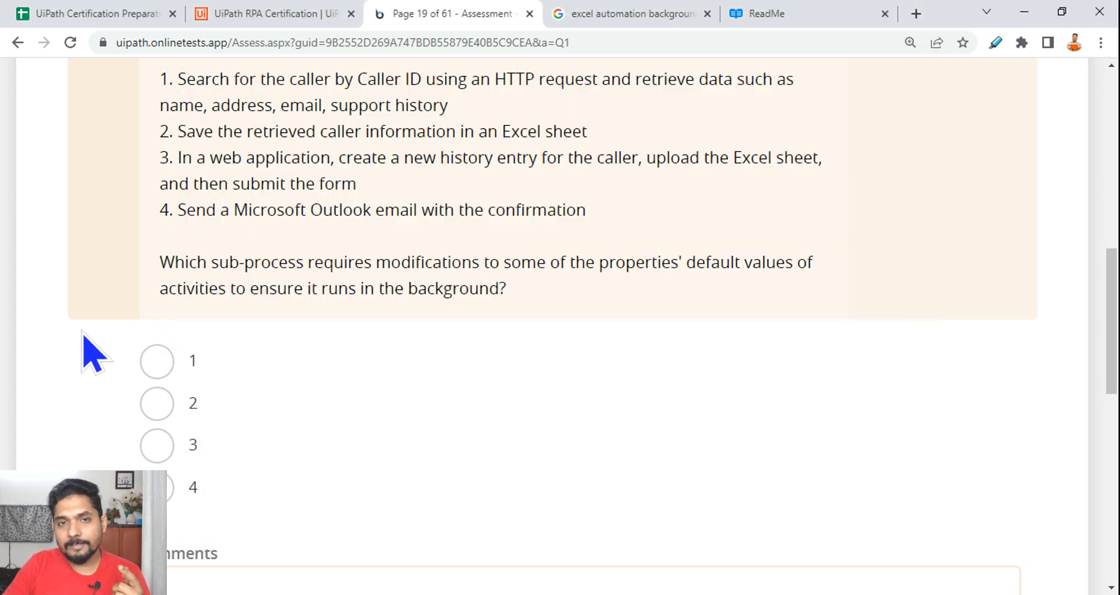
scroll(up, 3)
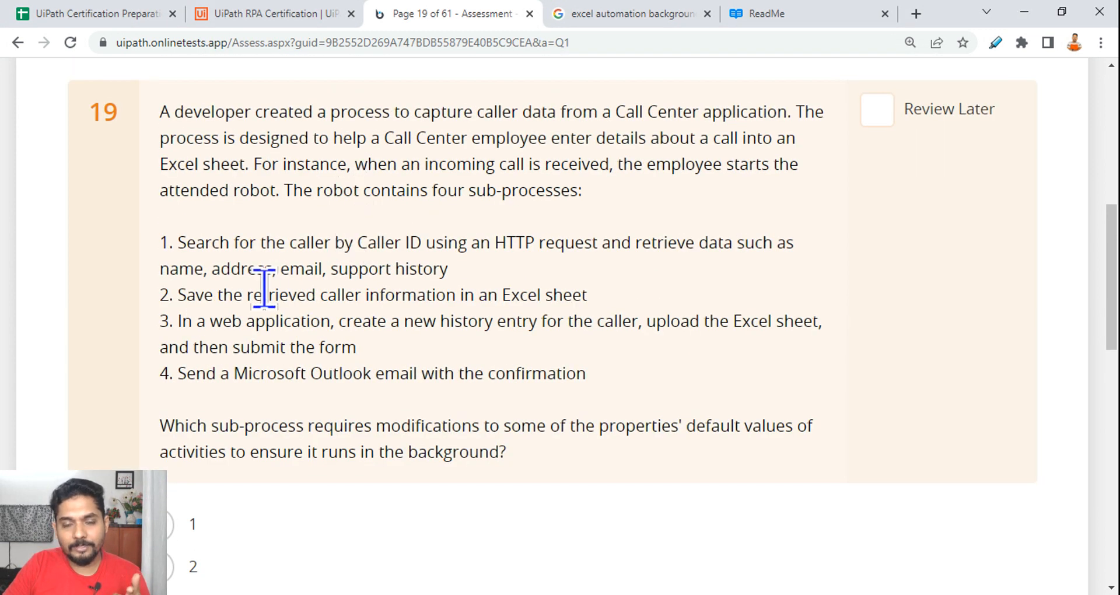
scroll(down, 3)
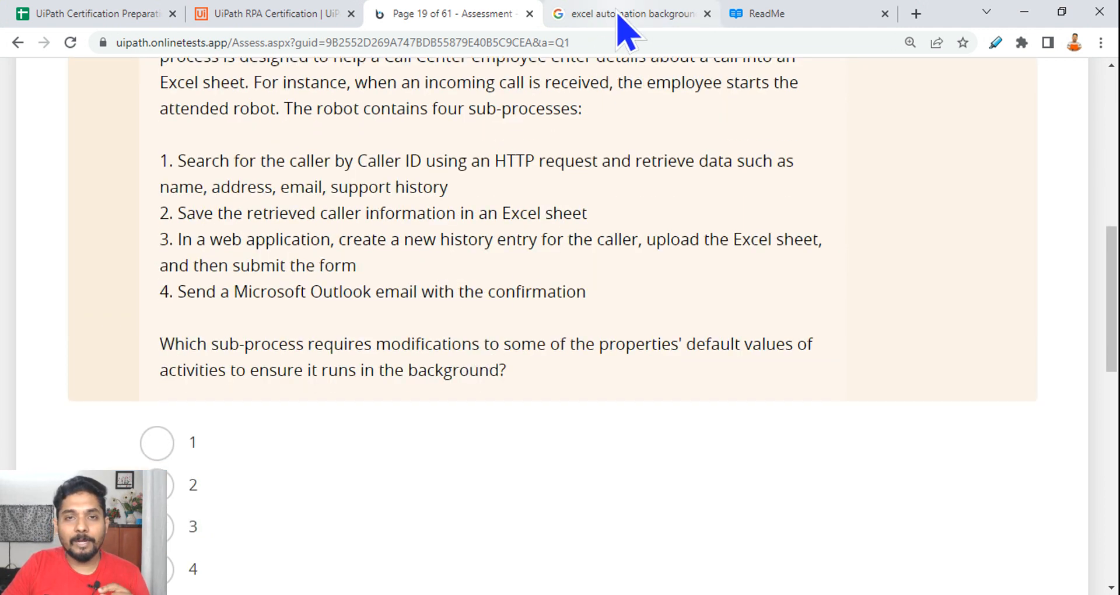
- Review the 'excel automation background uipath' results and begin a new query in another tab
click(631, 13)
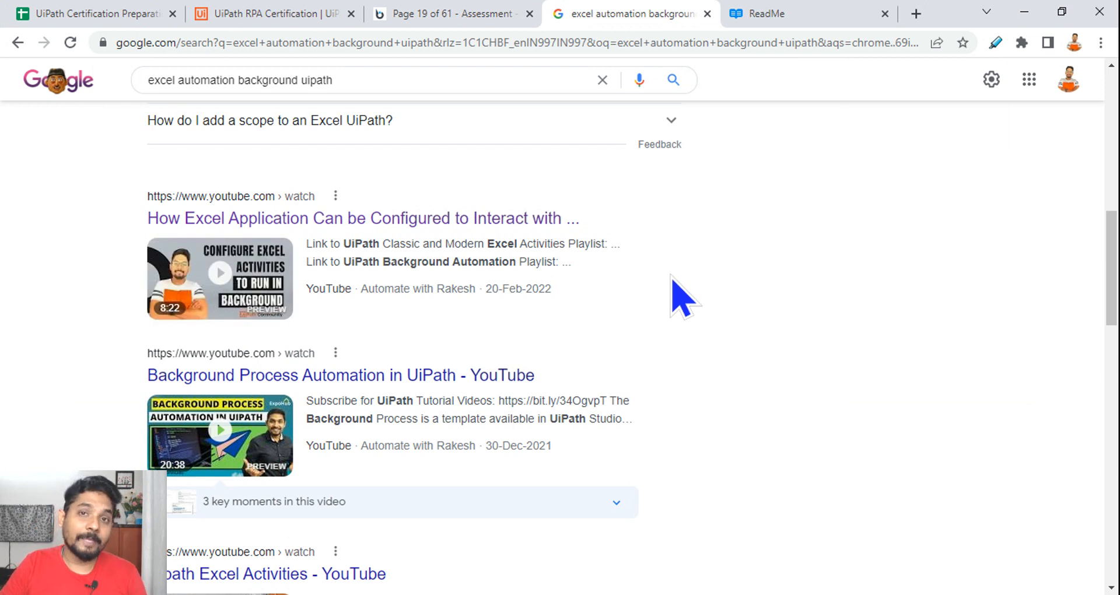
mouse_move(664, 293)
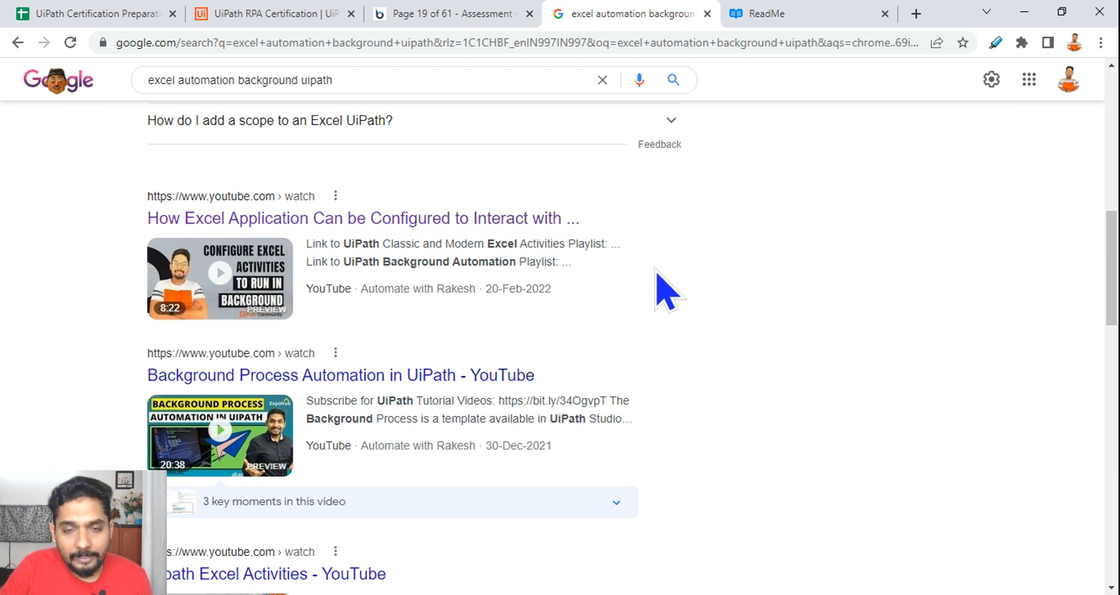
click(199, 81)
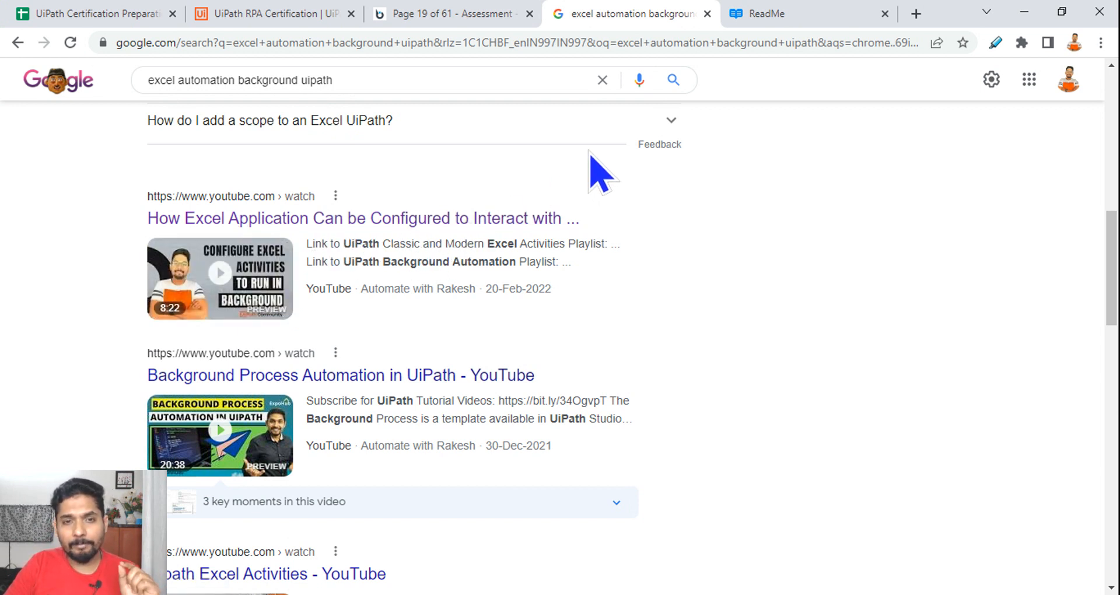
click(763, 13)
text(excel)
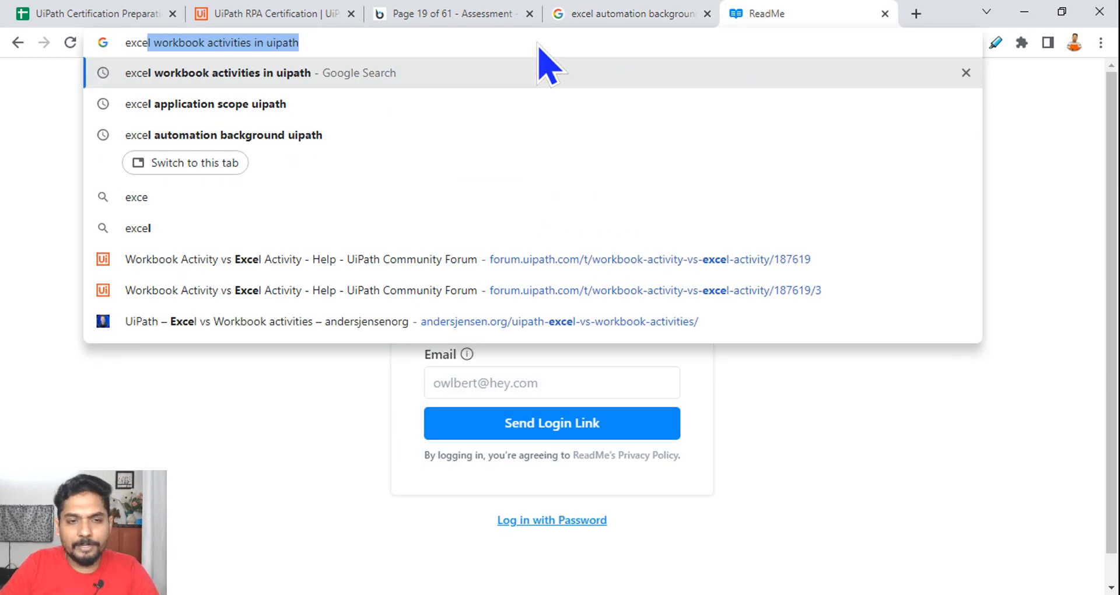
- Search 'excel application scope uipath' and open the Documentation Portal result
click(207, 104)
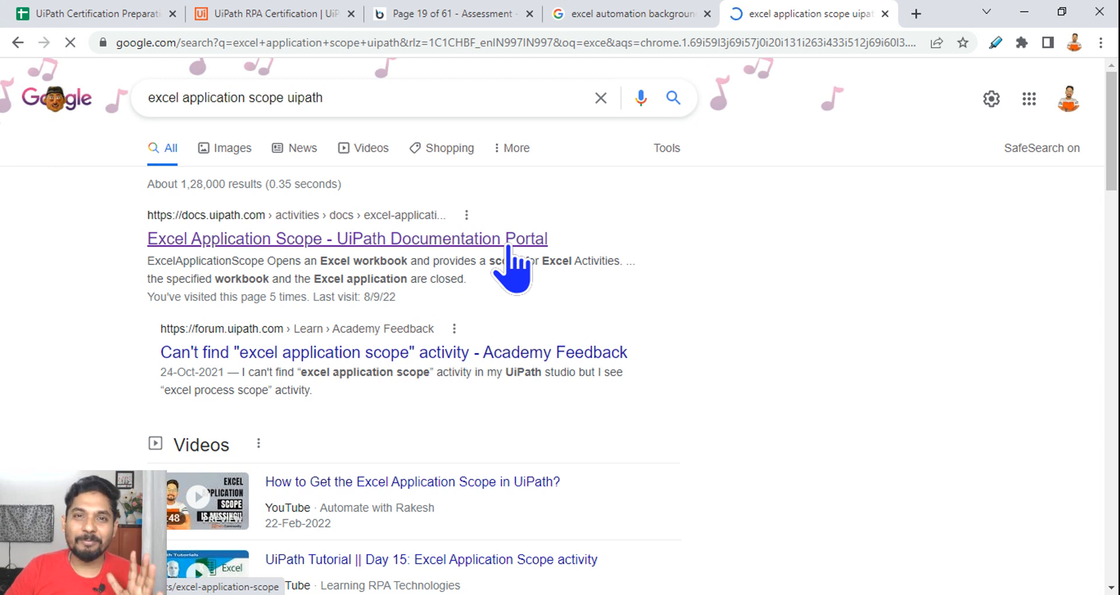
click(347, 238)
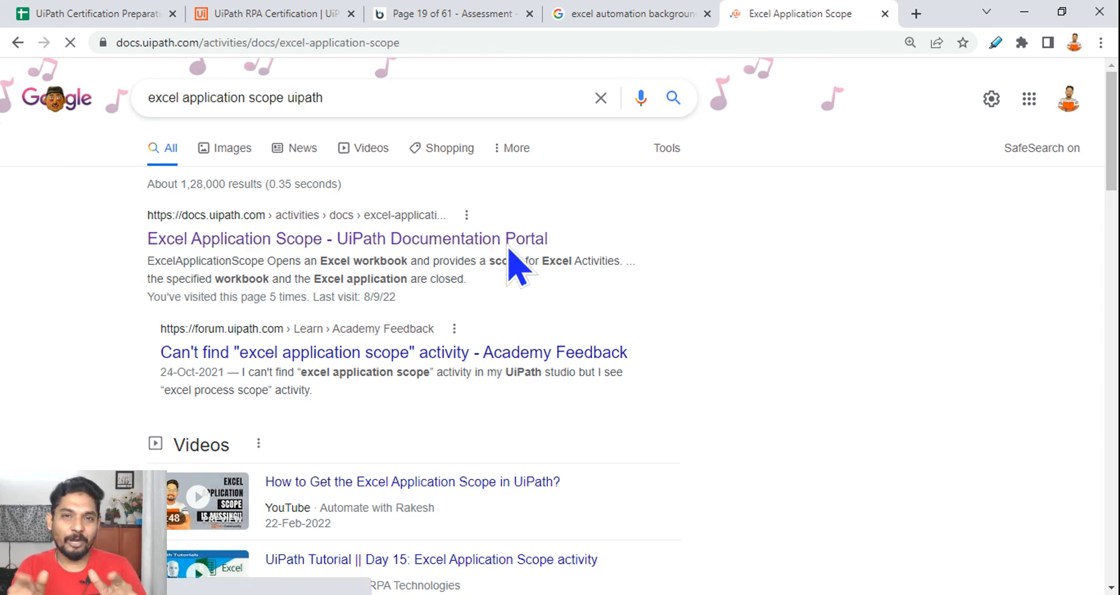
- Show the Excel Application Scope's Properties panel in Studio, with Visible ticked
click(346, 238)
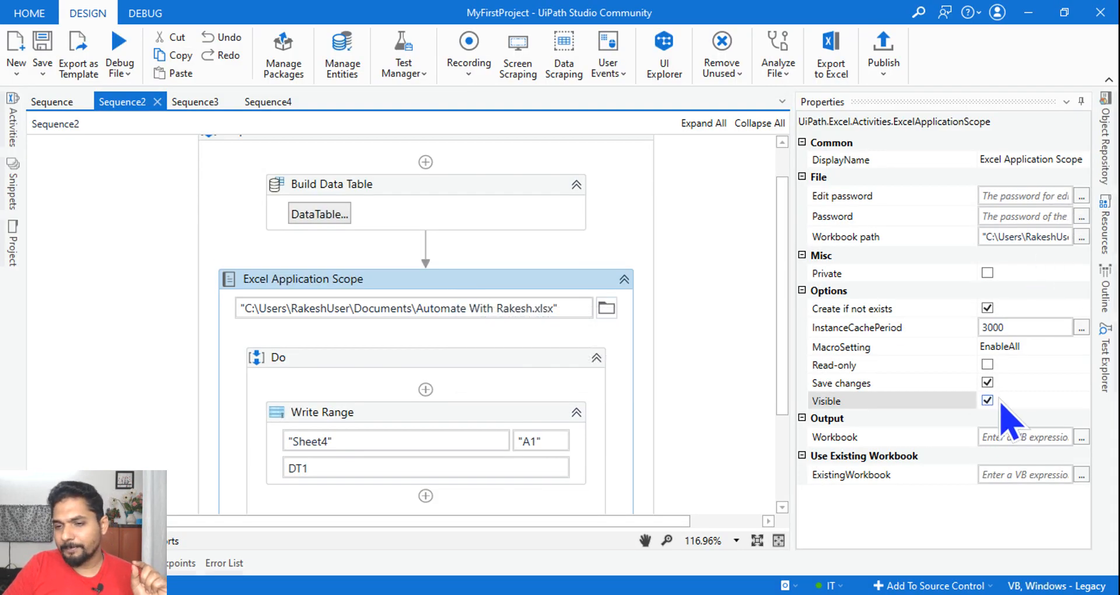
mouse_move(999, 425)
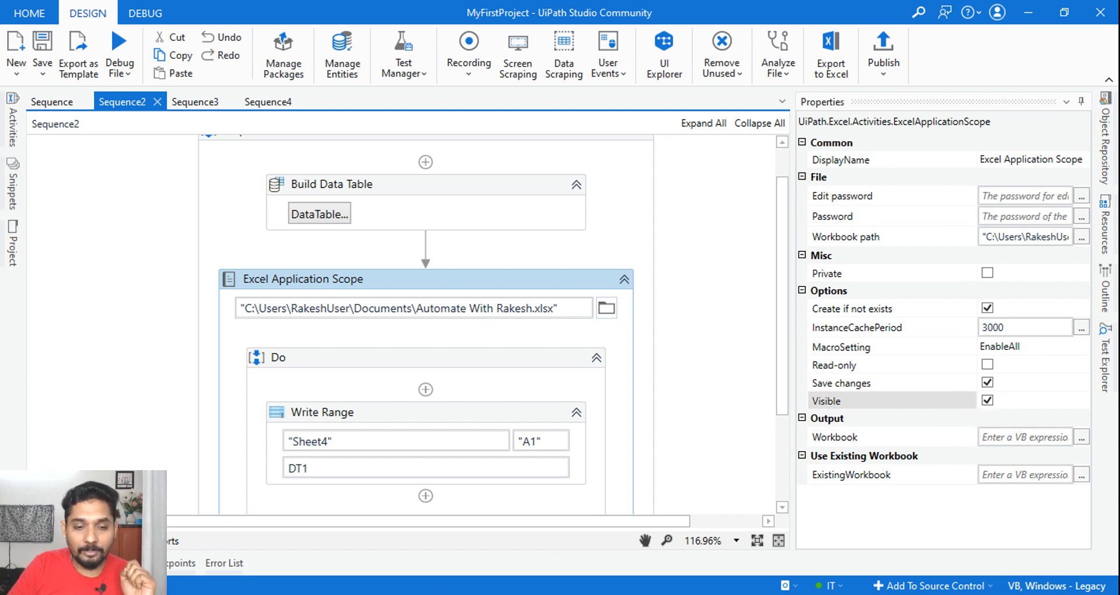
- Locate and highlight the Visible description stating cleared Visible runs operations in the background
click(791, 14)
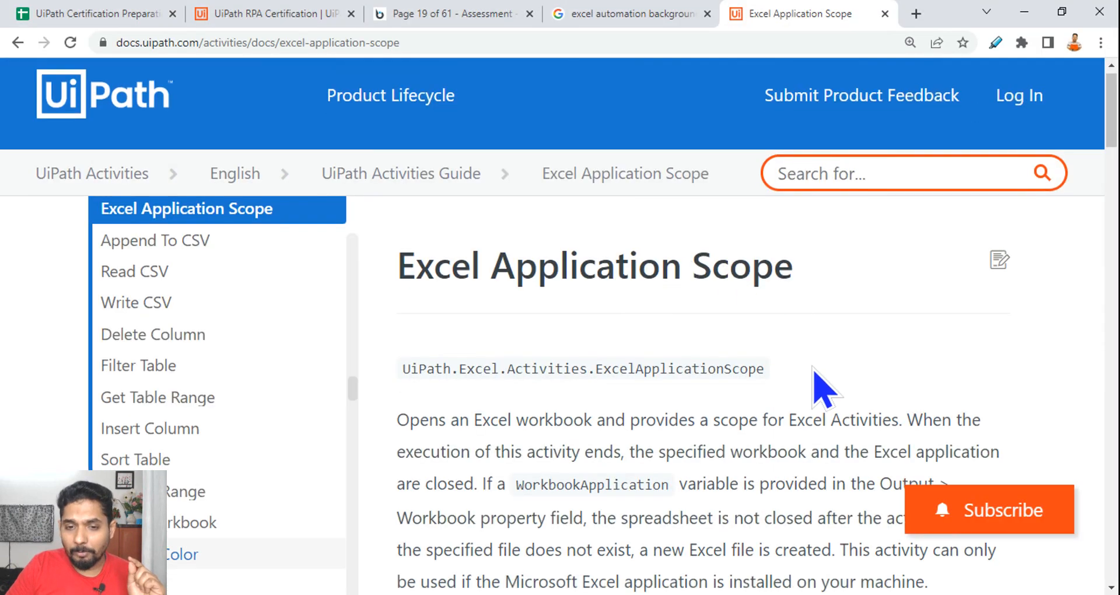
scroll(down, 3)
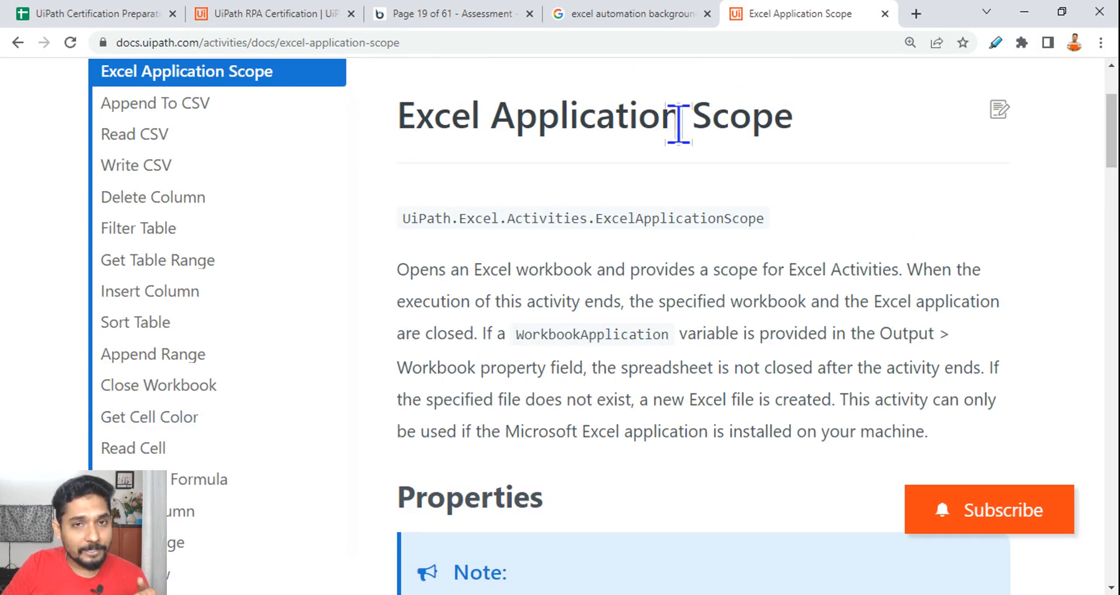
scroll(down, 3)
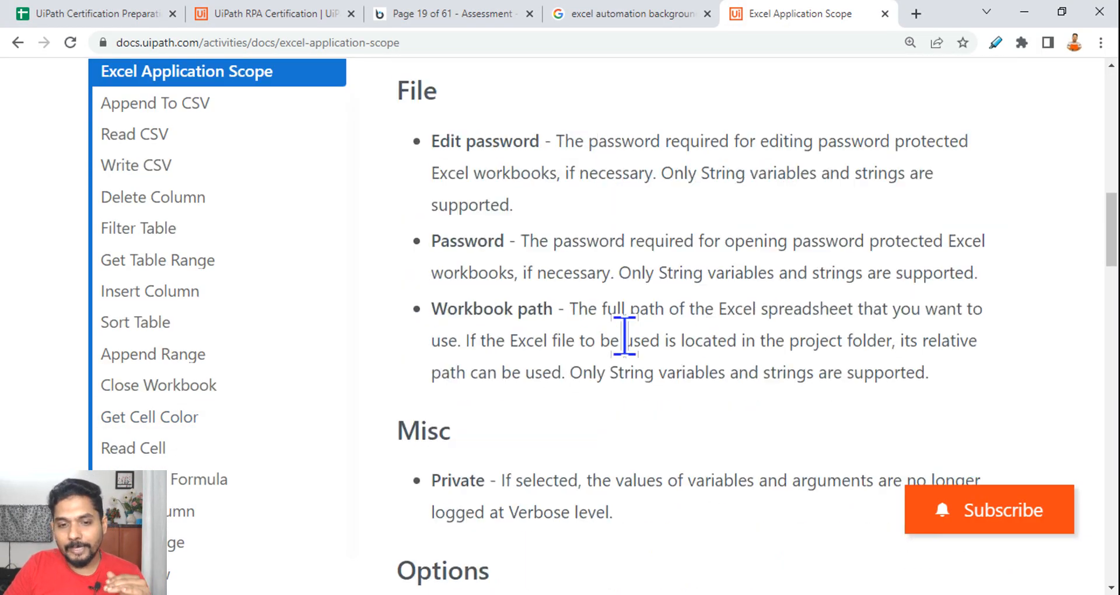
scroll(down, 3)
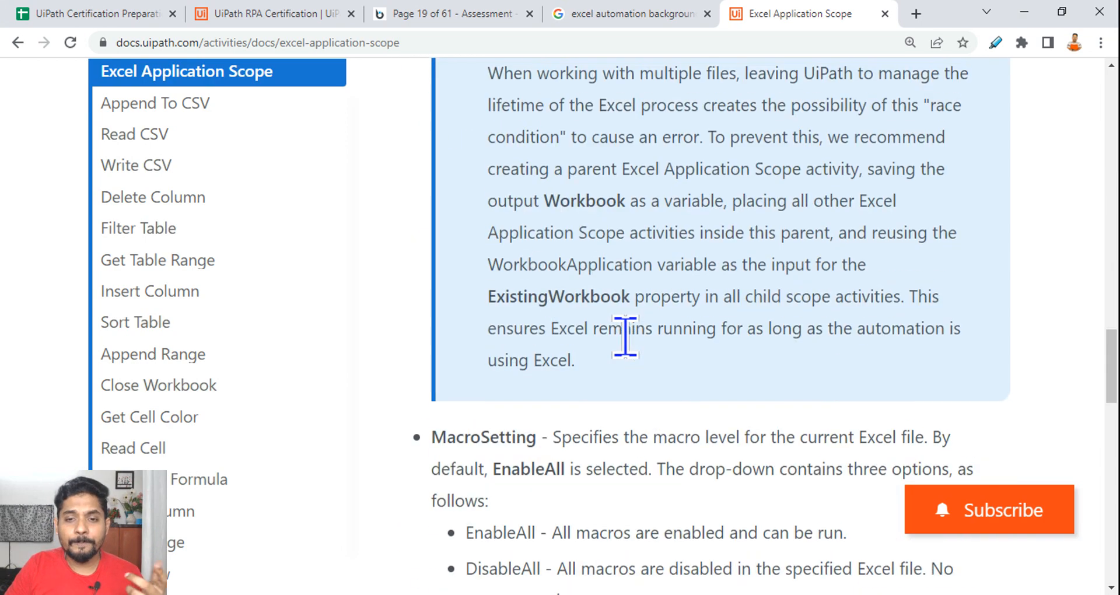
scroll(down, 3)
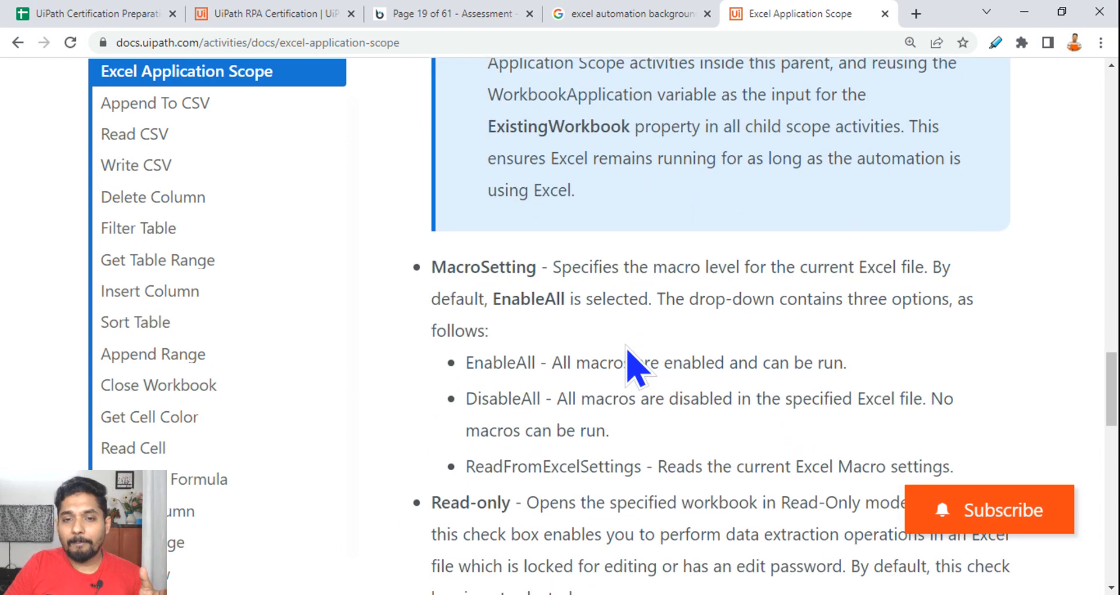
scroll(down, 3)
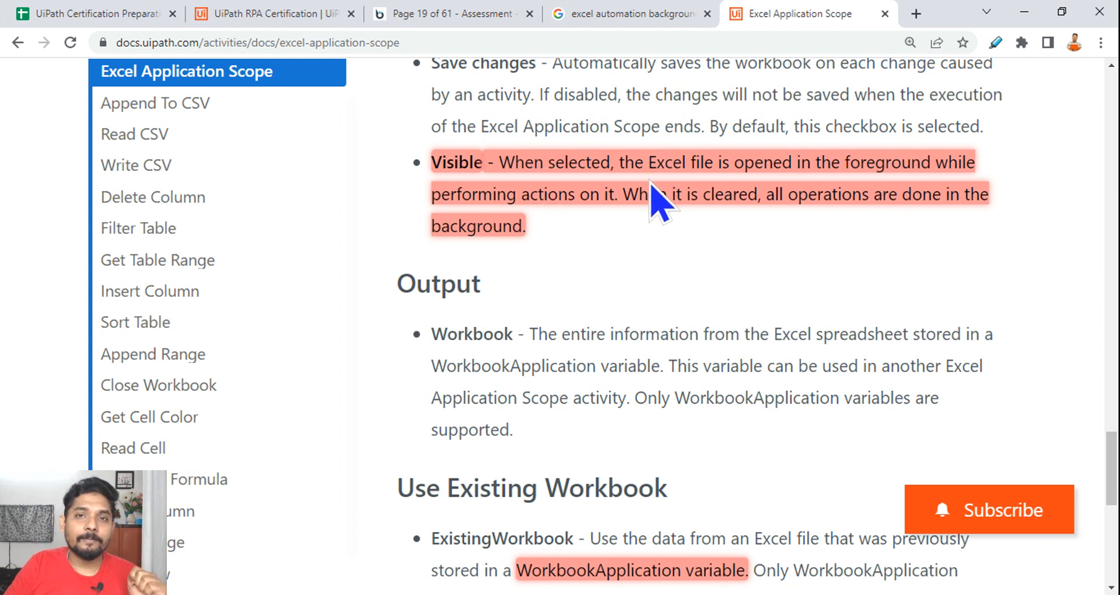
mouse_move(818, 163)
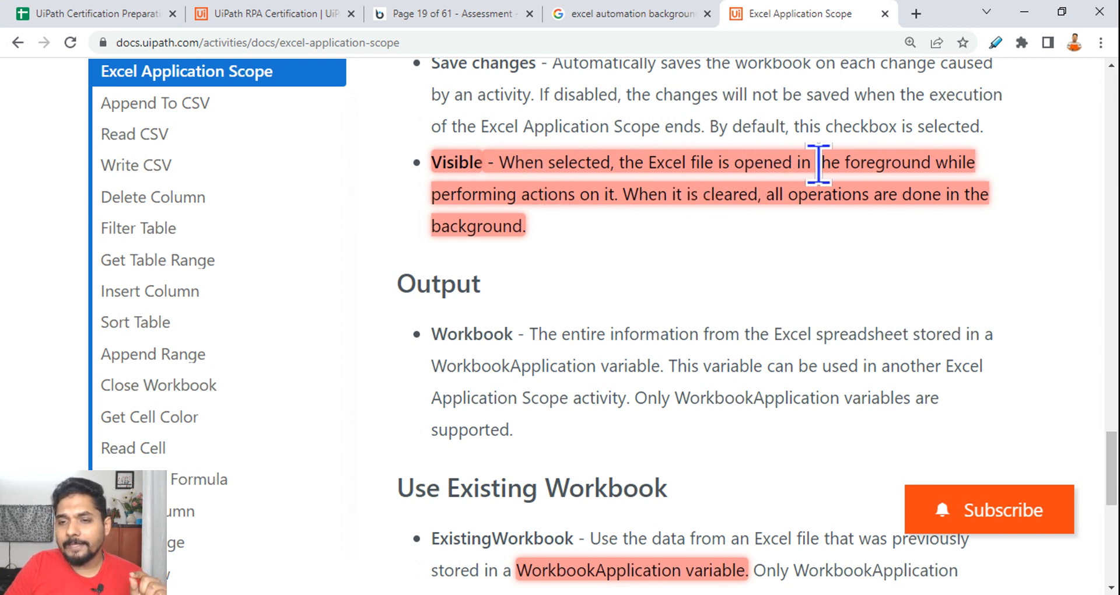
drag(807, 162, 471, 195)
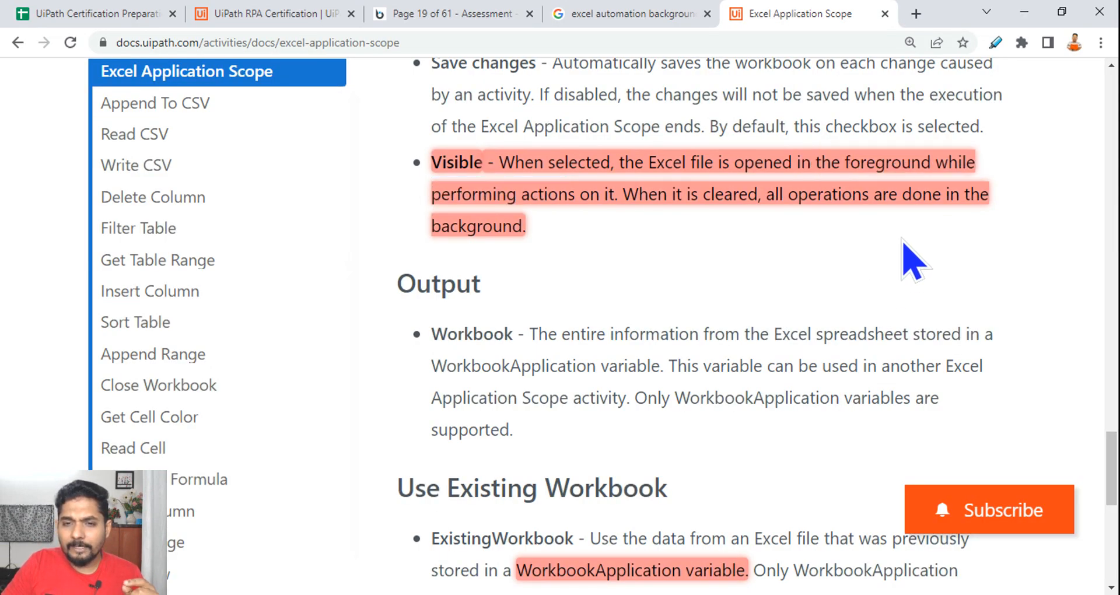
drag(632, 193, 760, 194)
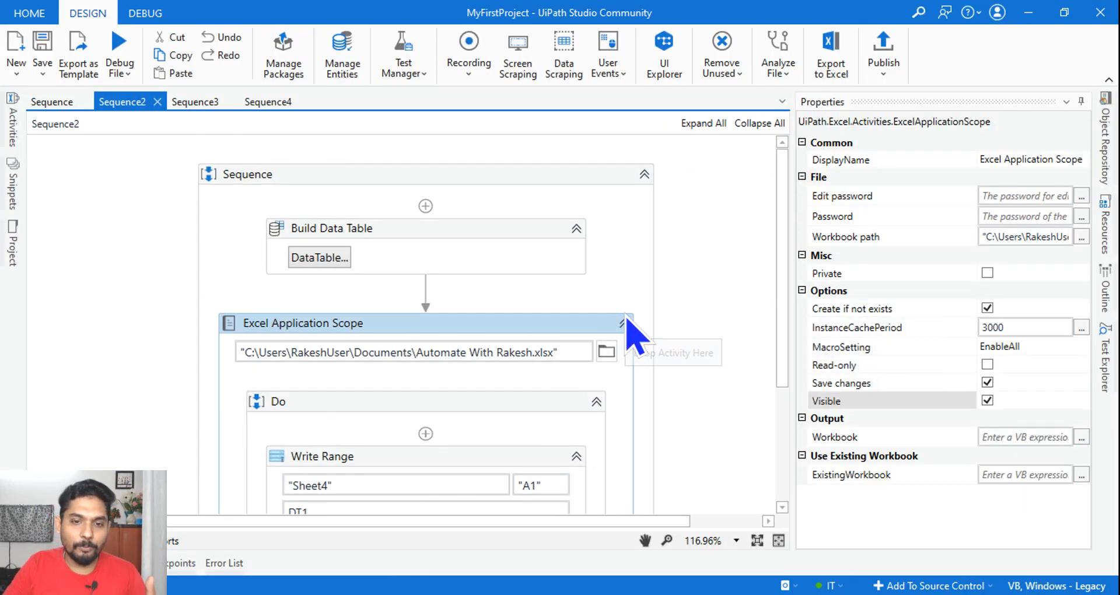
mouse_move(458, 300)
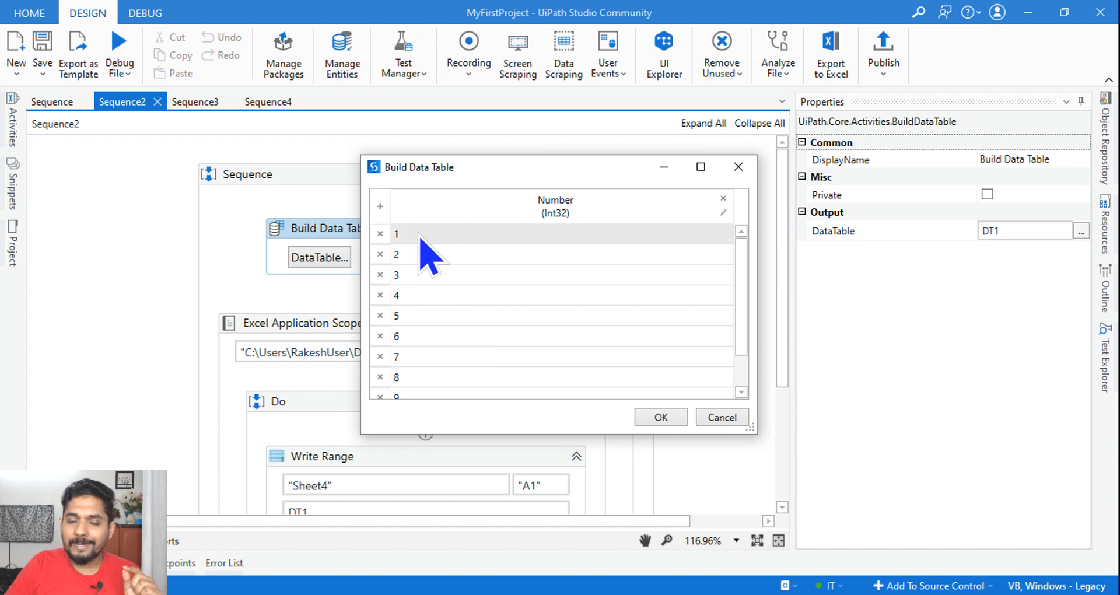
scroll(down, 3)
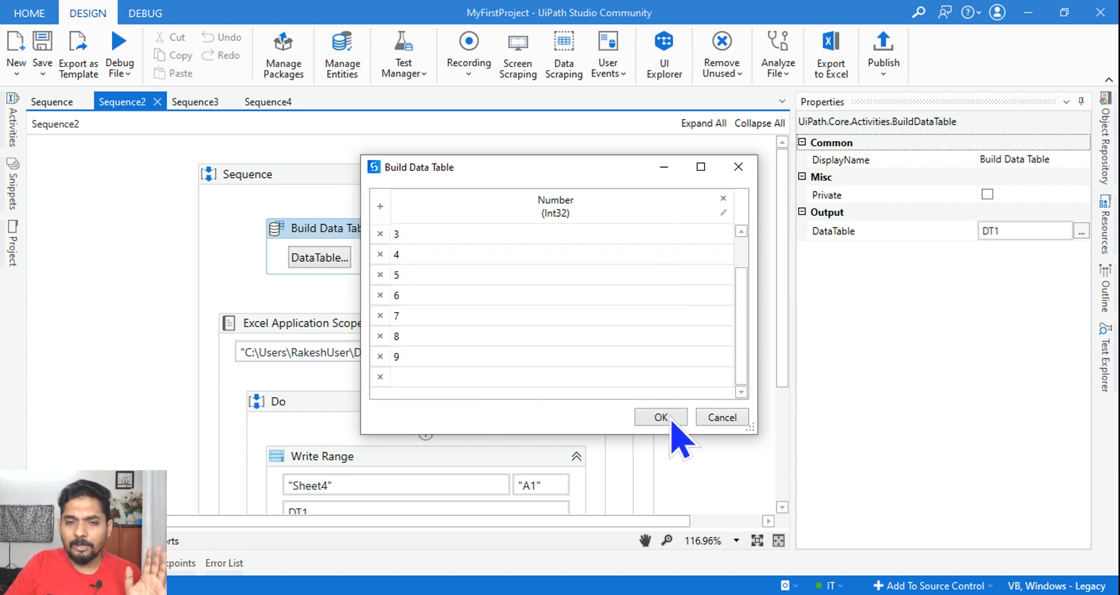
click(660, 418)
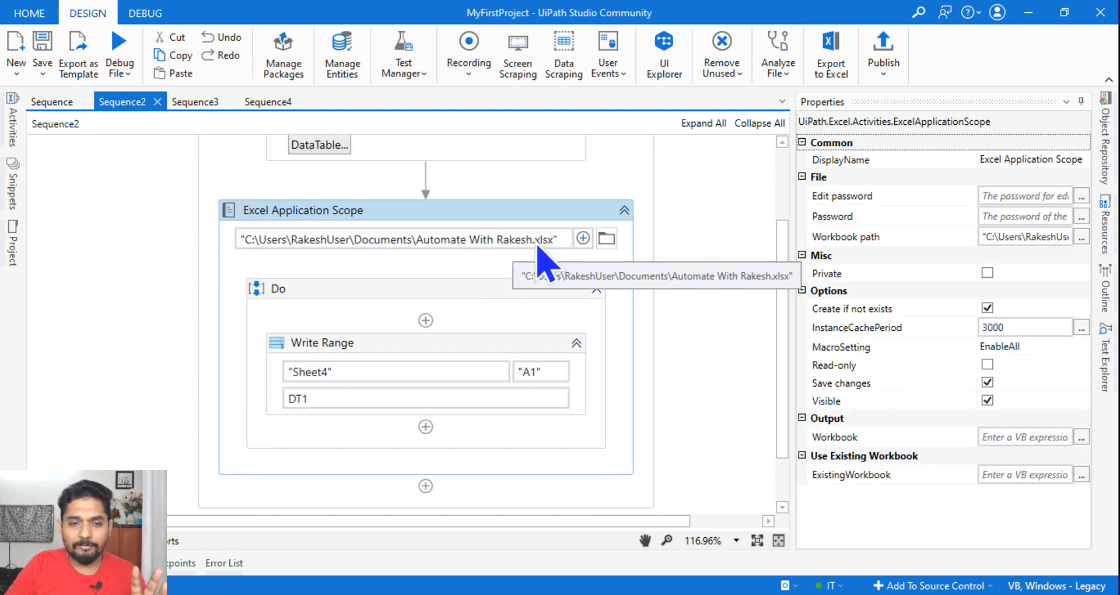
mouse_move(421, 417)
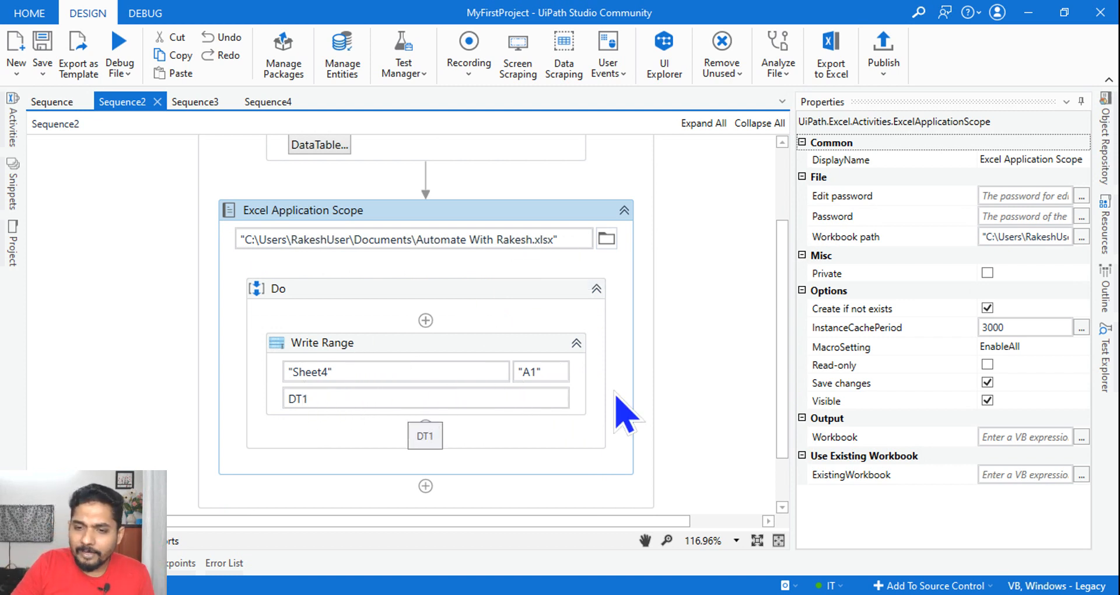
mouse_move(1000, 414)
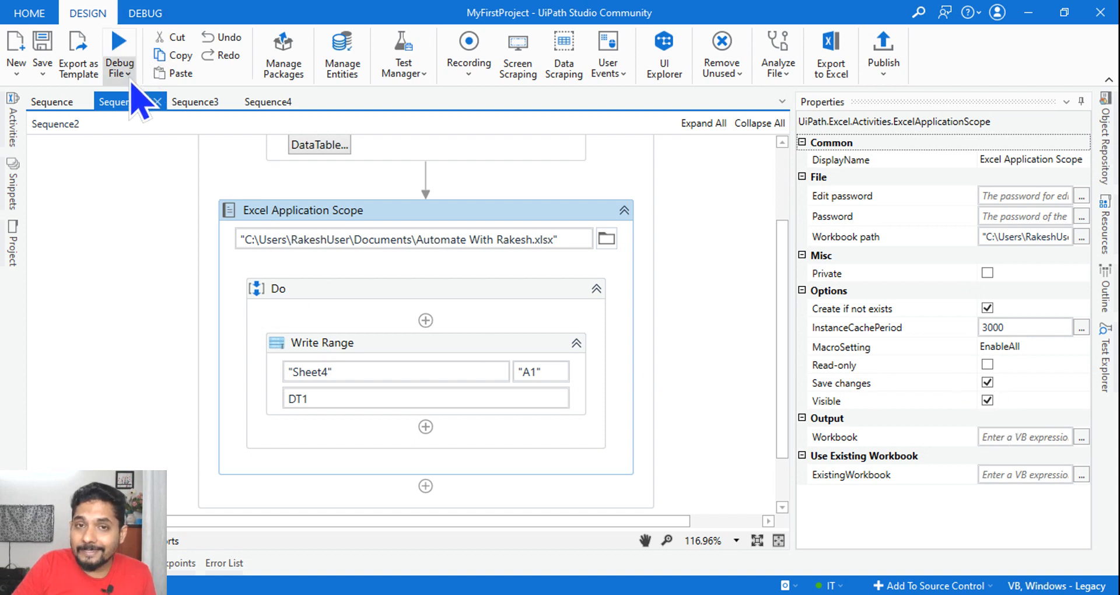
- Expand the Debug File dropdown listing Run File, Debug and Run
click(119, 54)
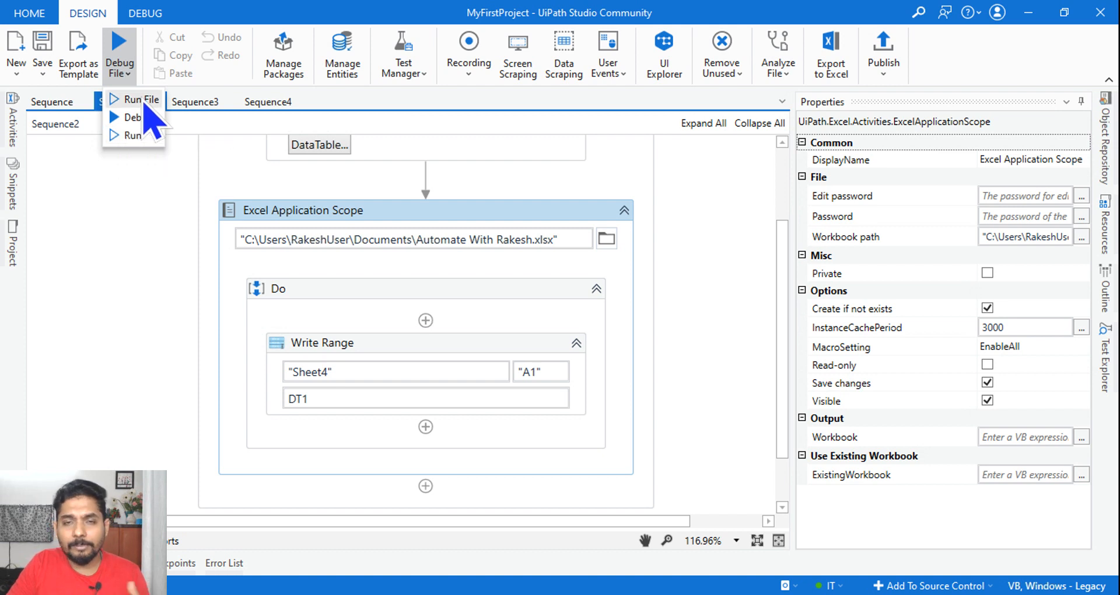
mouse_move(142, 119)
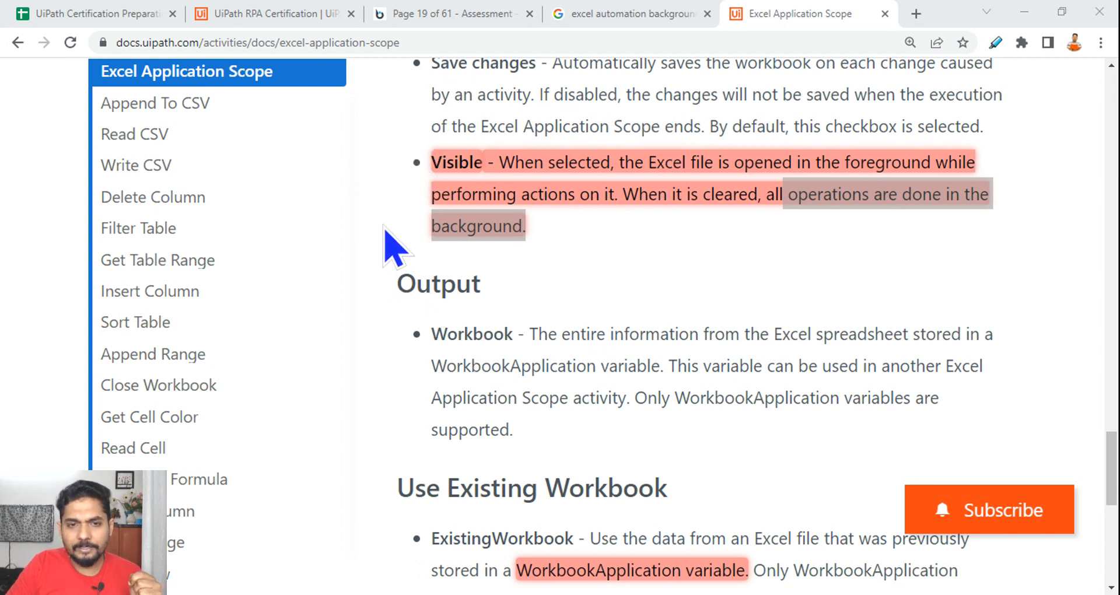
mouse_move(425, 239)
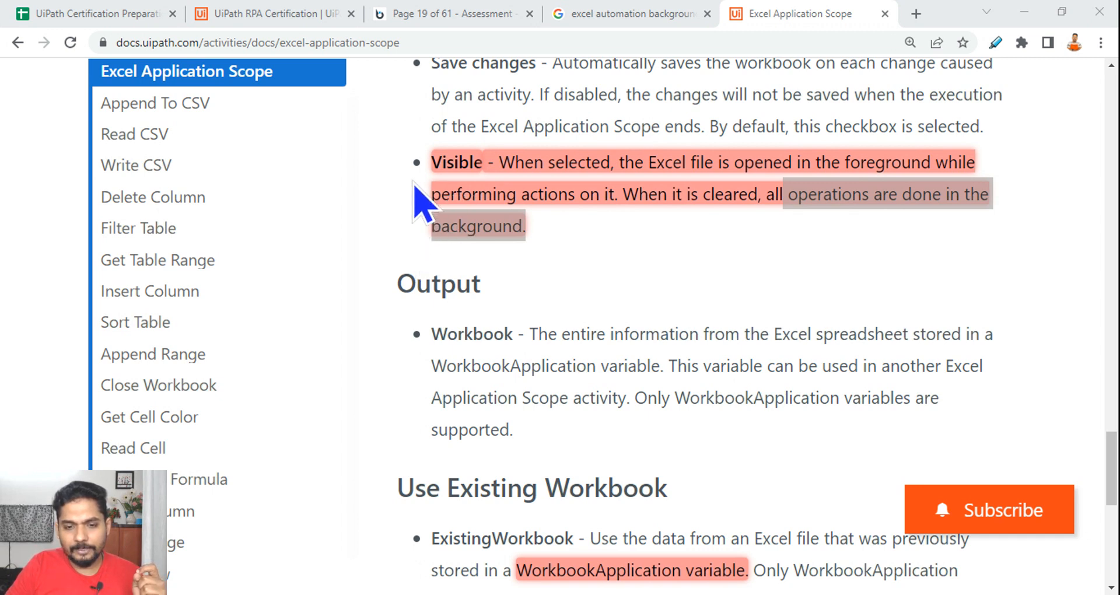
- Revisit the docs tab's Visible description about background operations
click(789, 14)
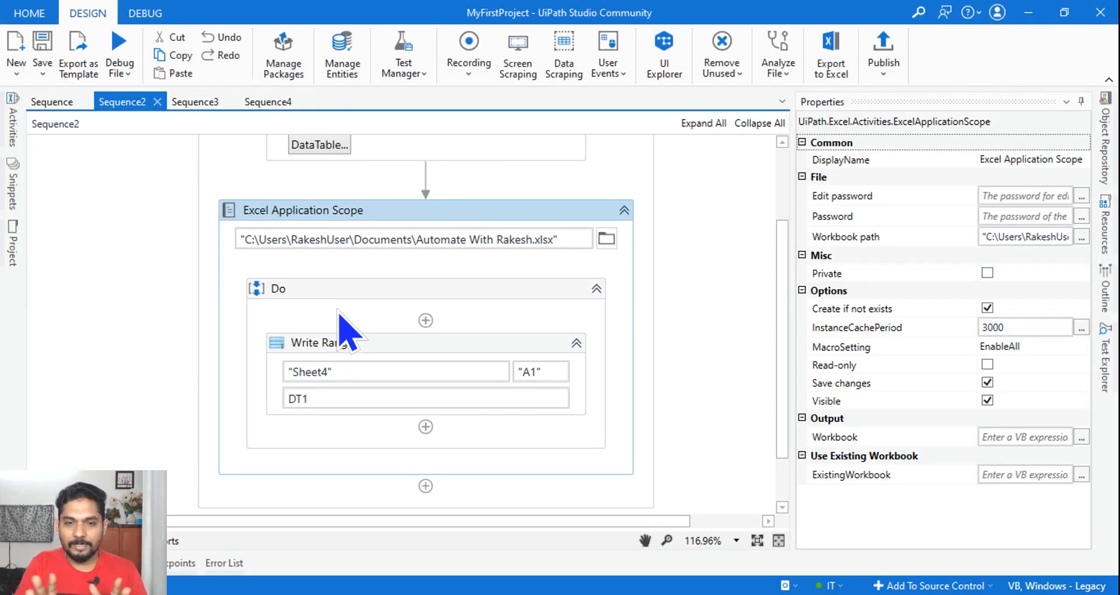
mouse_move(436, 236)
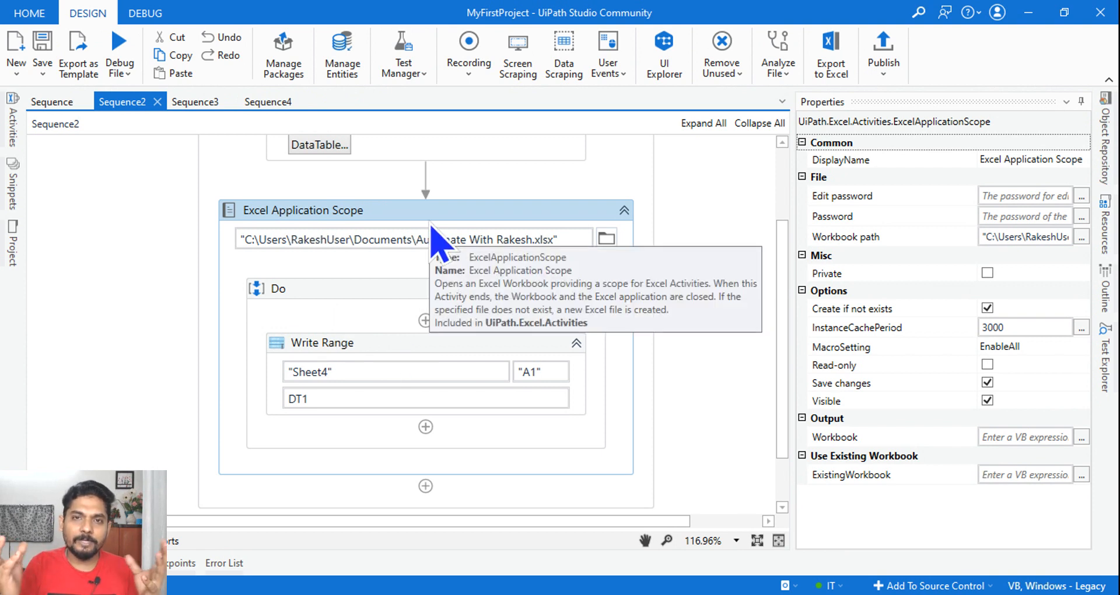
mouse_move(656, 317)
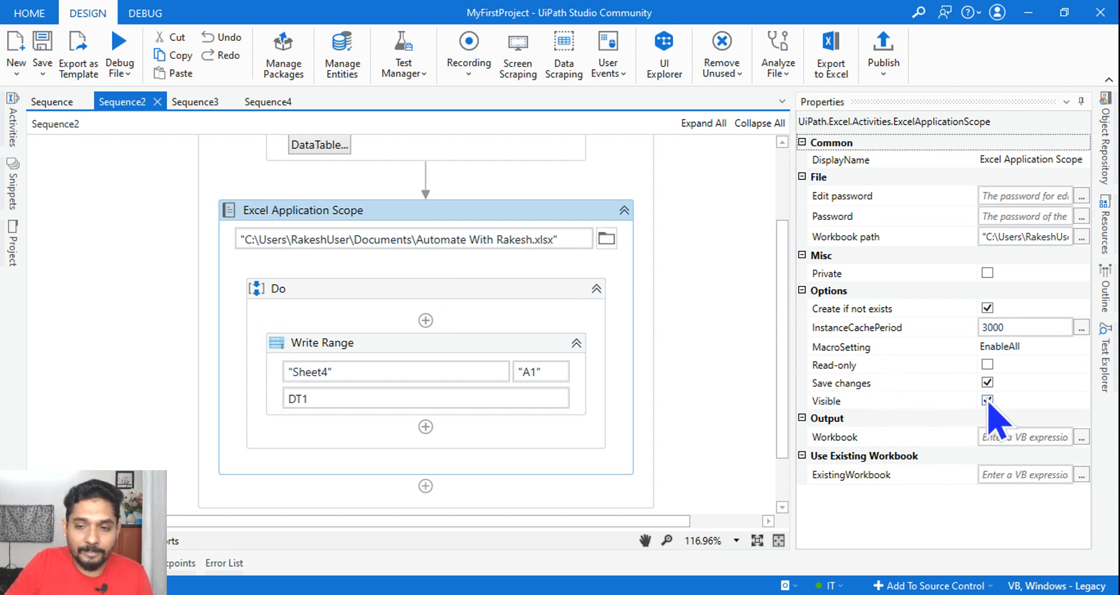
- Clear the scope's Visible option so Excel runs hidden, and save Sequence2
click(988, 400)
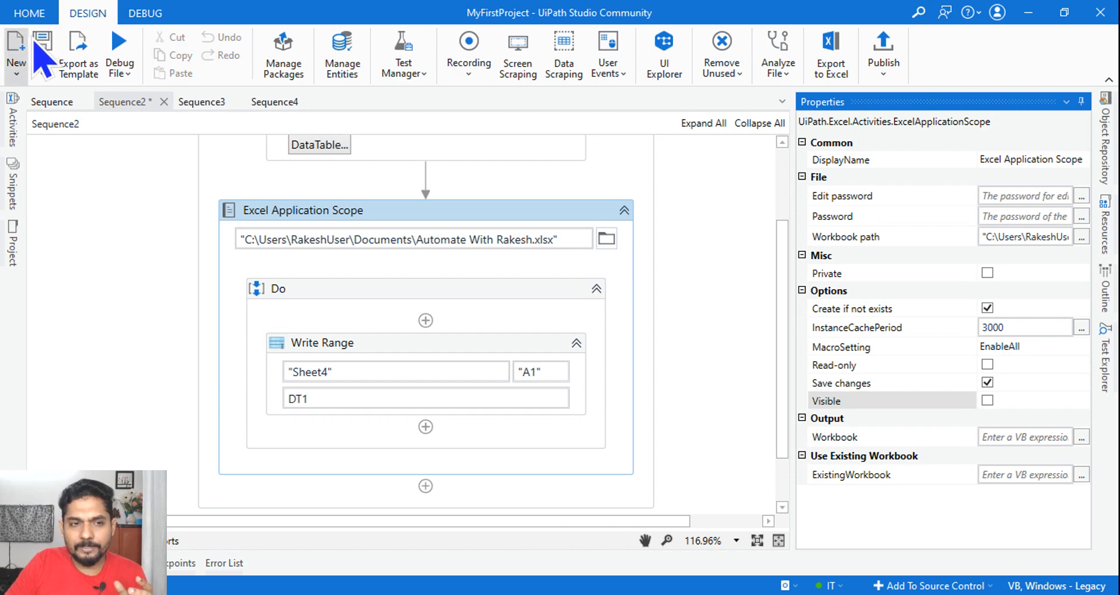
click(120, 54)
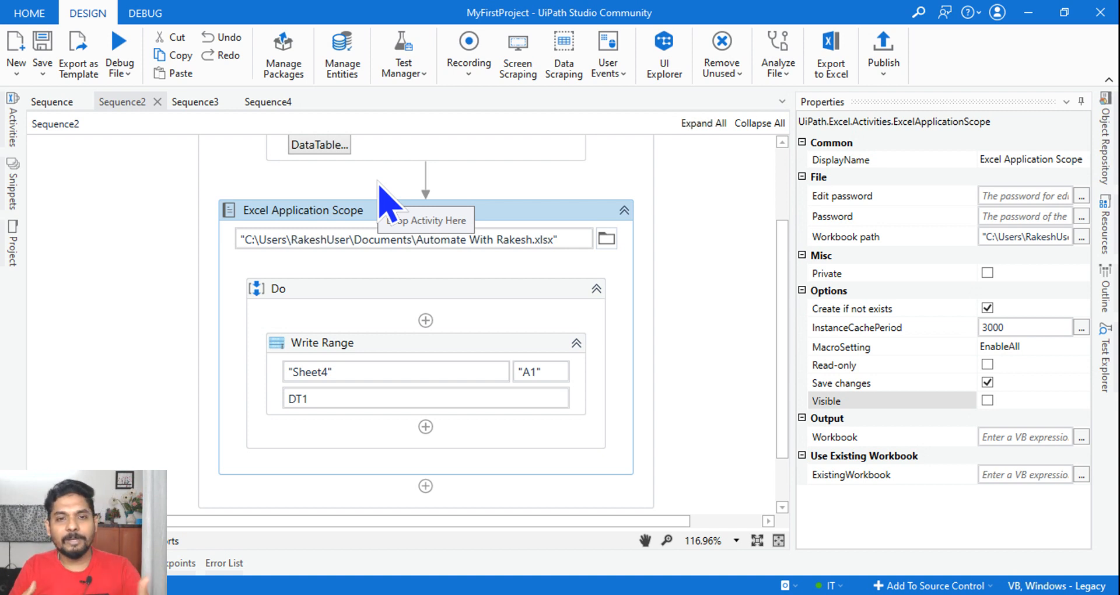
mouse_move(953, 350)
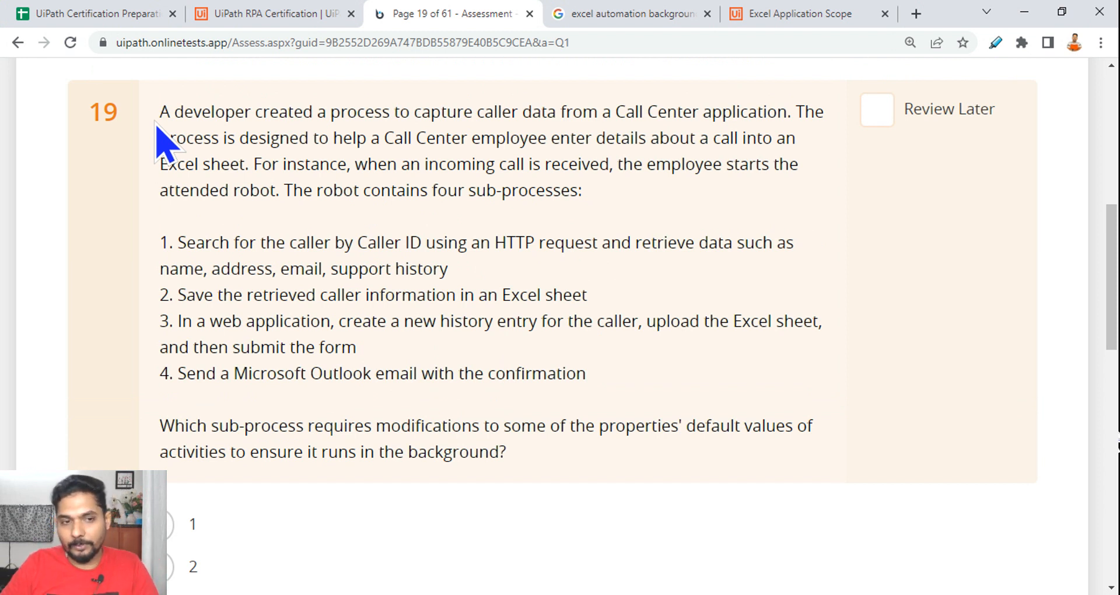
mouse_move(451, 33)
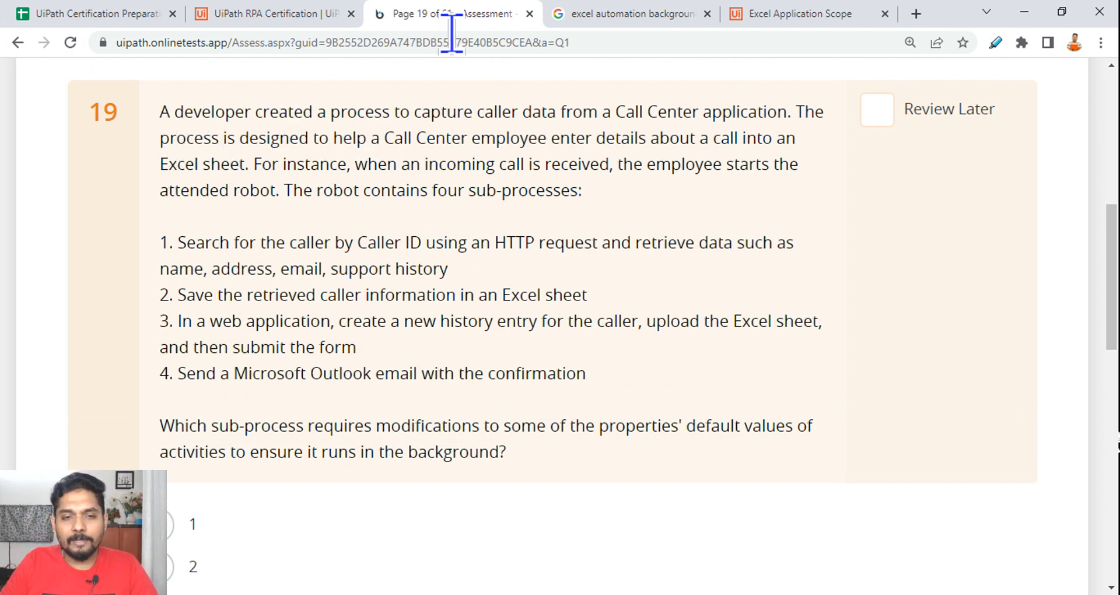
drag(429, 112, 556, 112)
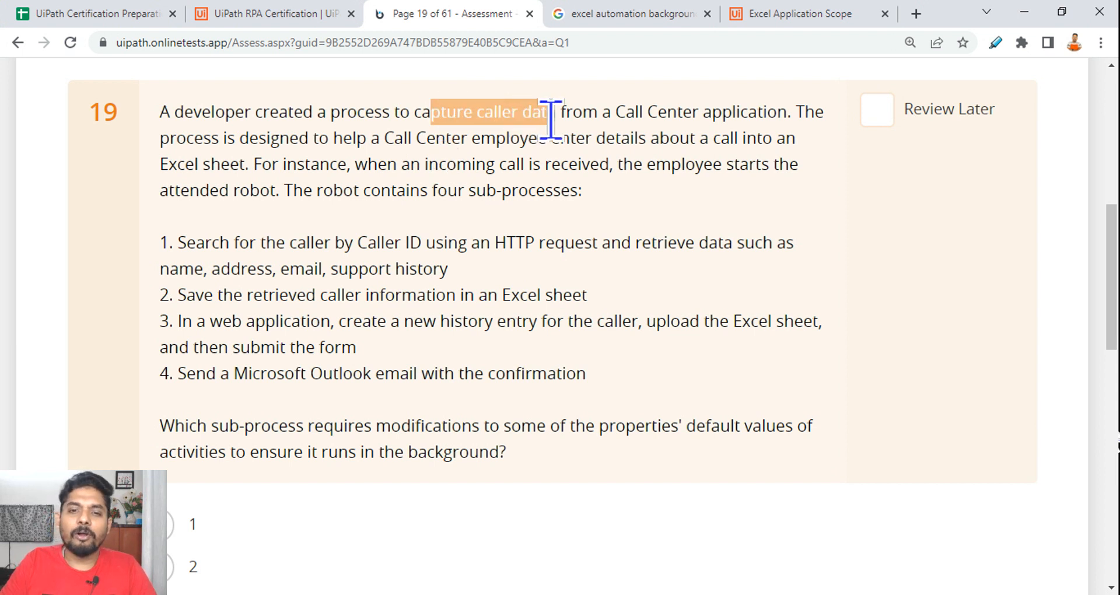
drag(549, 112, 782, 112)
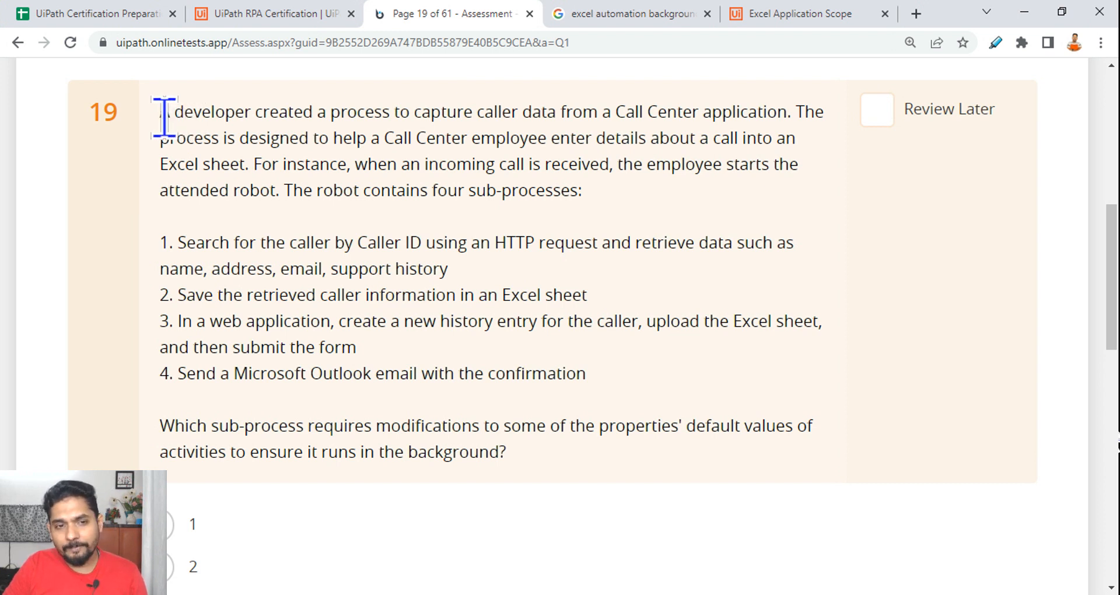
drag(161, 112, 428, 138)
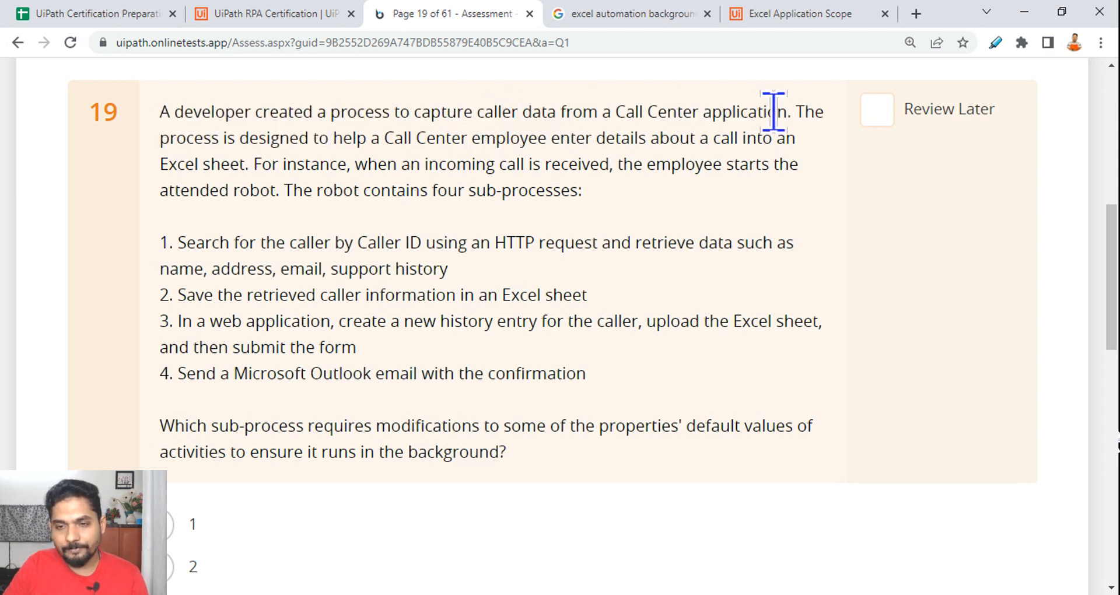
mouse_move(327, 138)
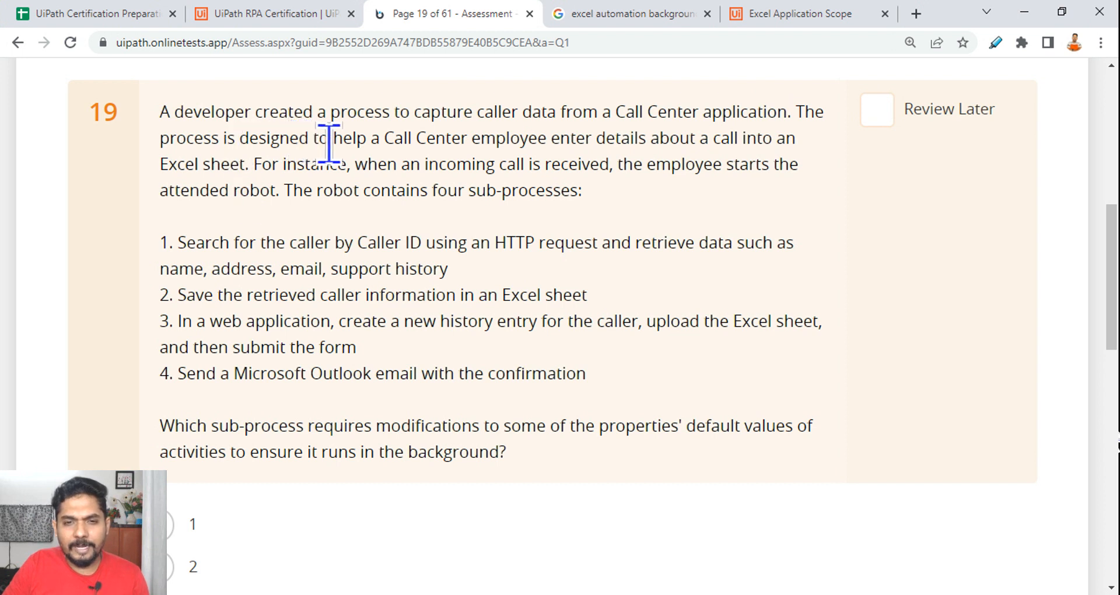
mouse_move(743, 138)
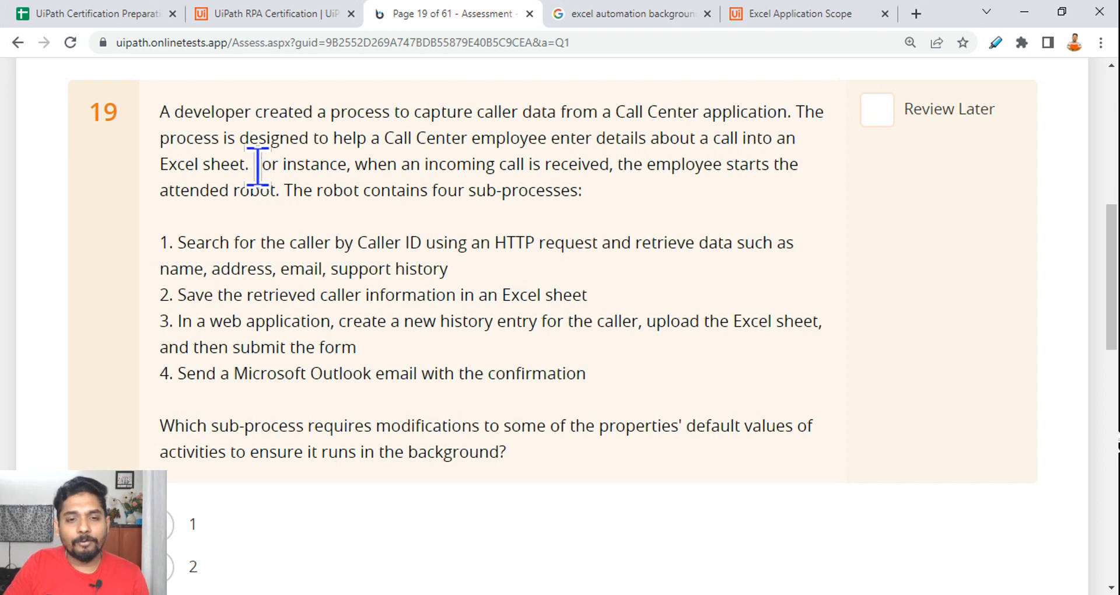
drag(423, 163, 608, 163)
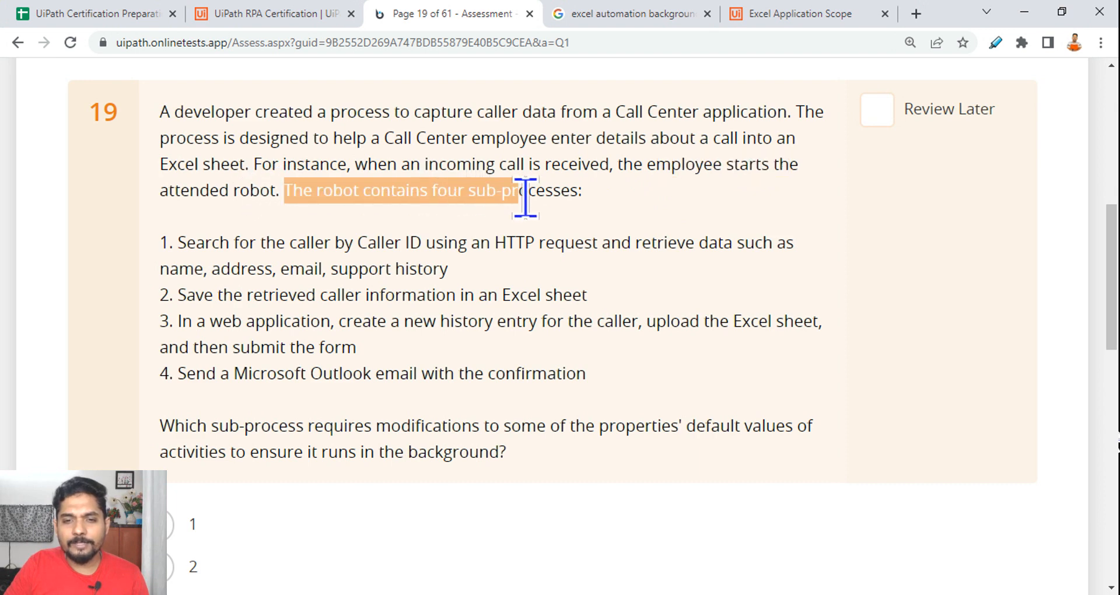
scroll(down, 3)
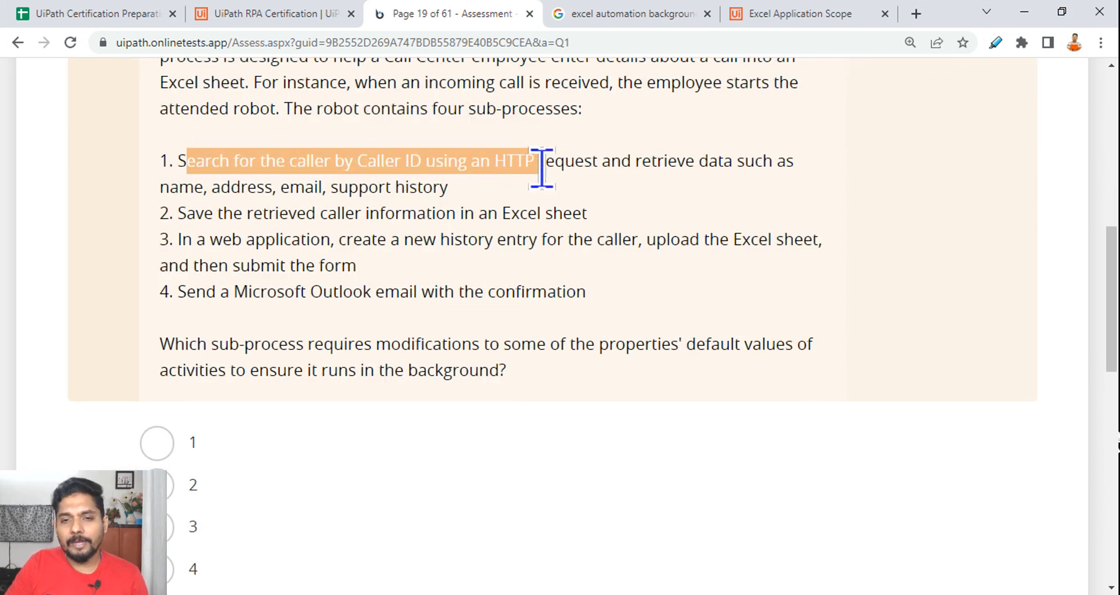
drag(539, 161, 622, 161)
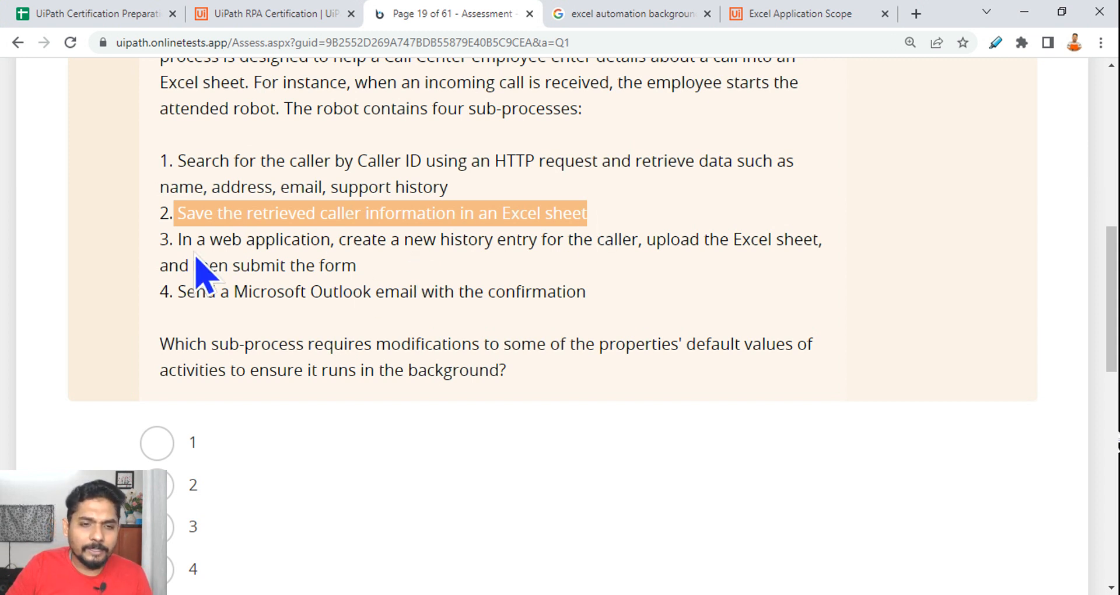
drag(177, 238, 500, 238)
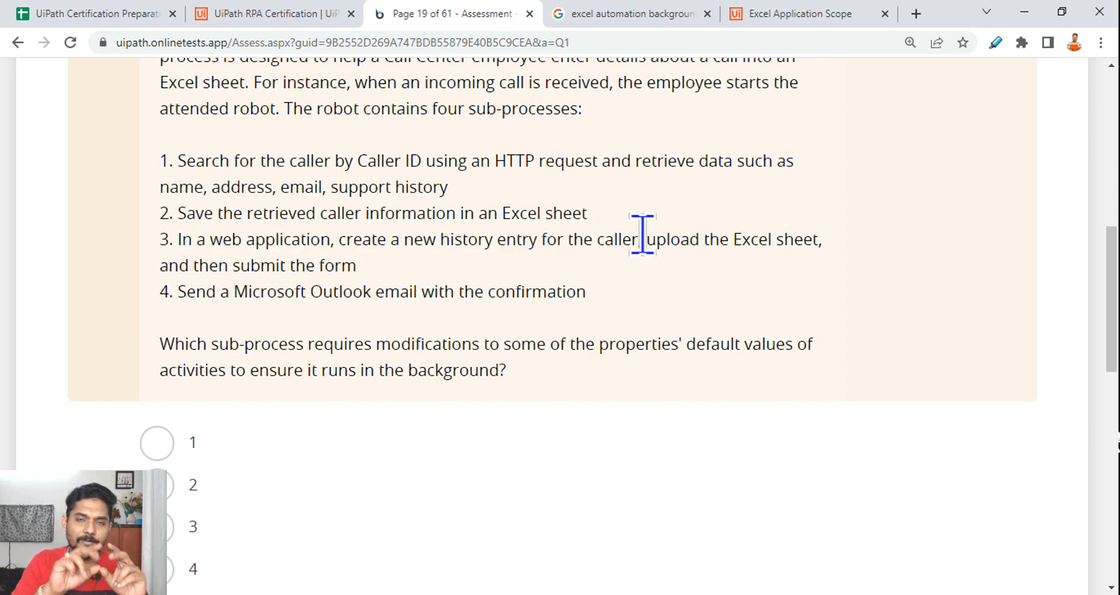
mouse_move(801, 300)
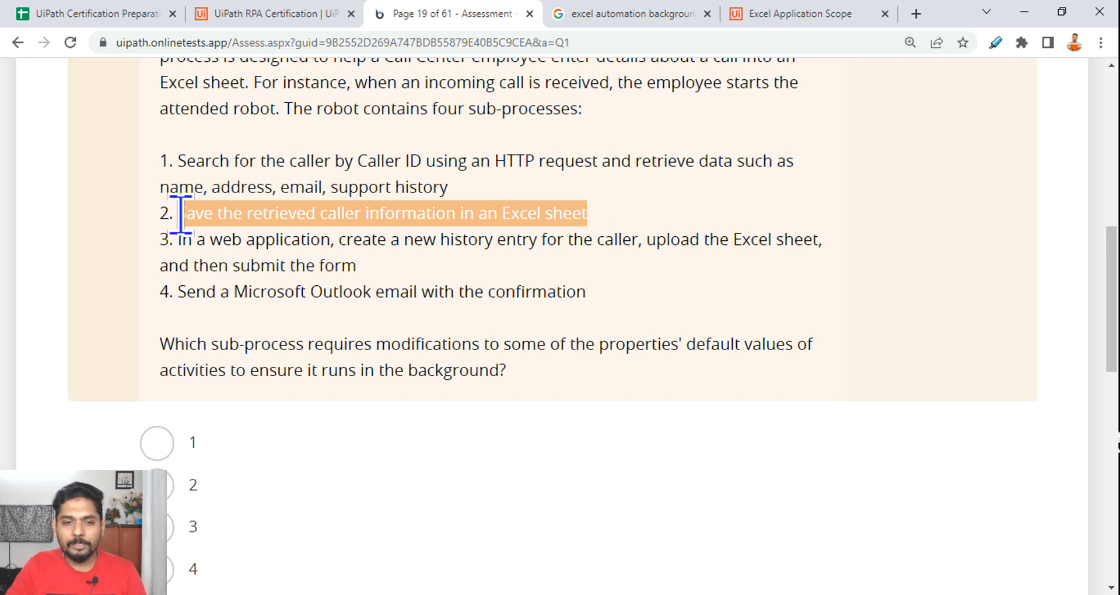
mouse_move(509, 239)
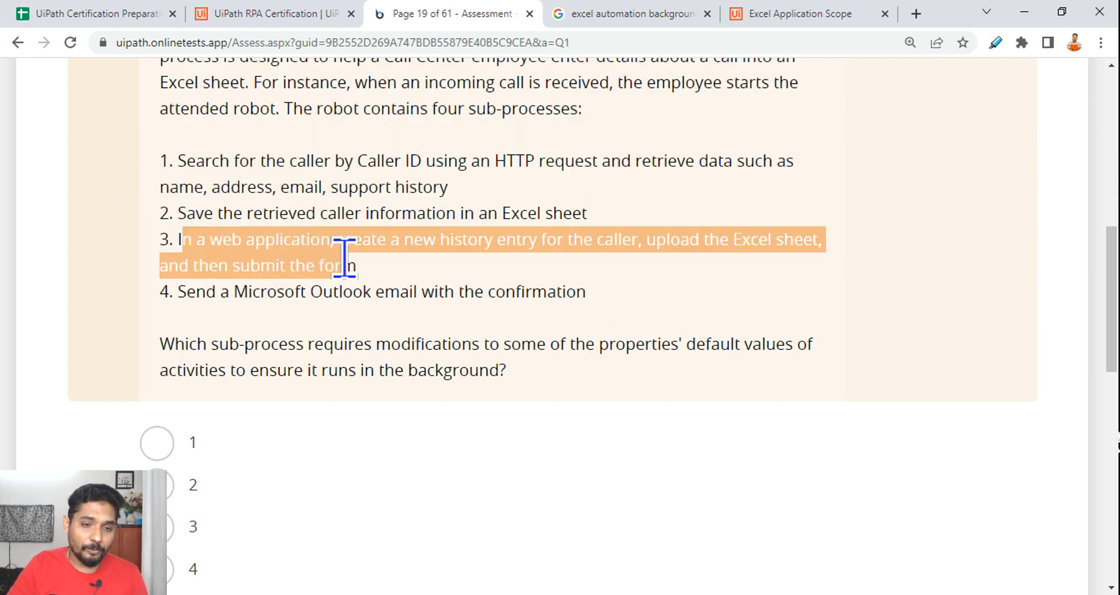
click(182, 343)
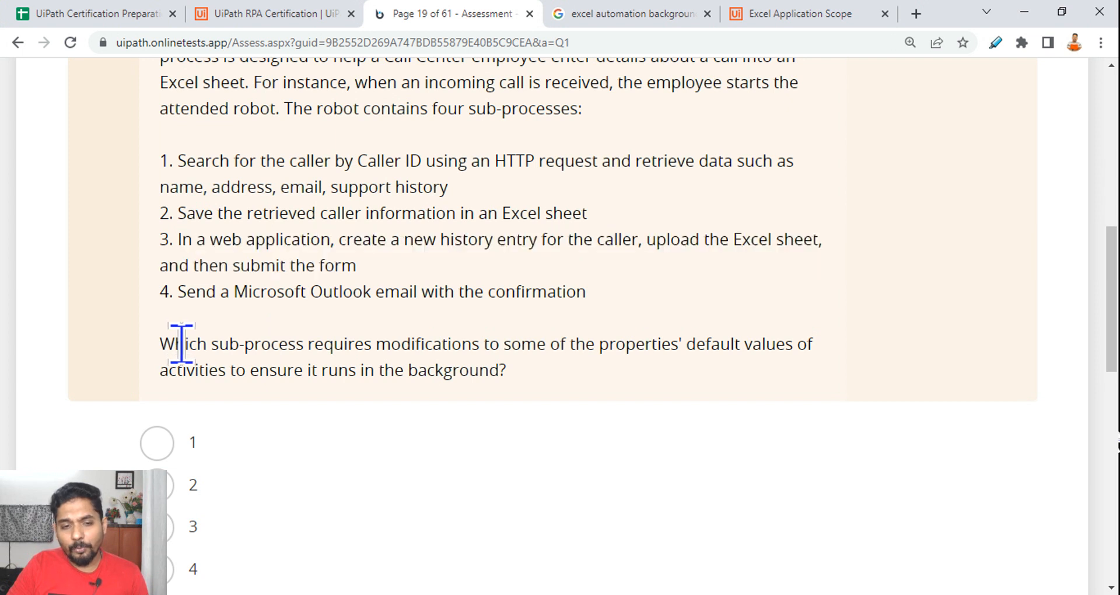
mouse_move(553, 386)
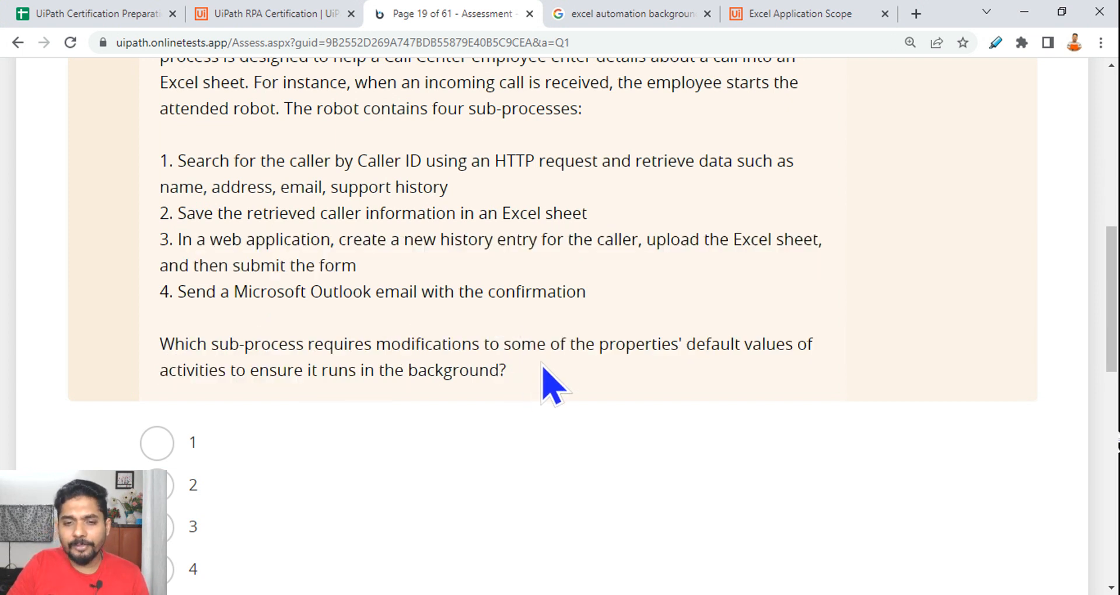
mouse_move(727, 381)
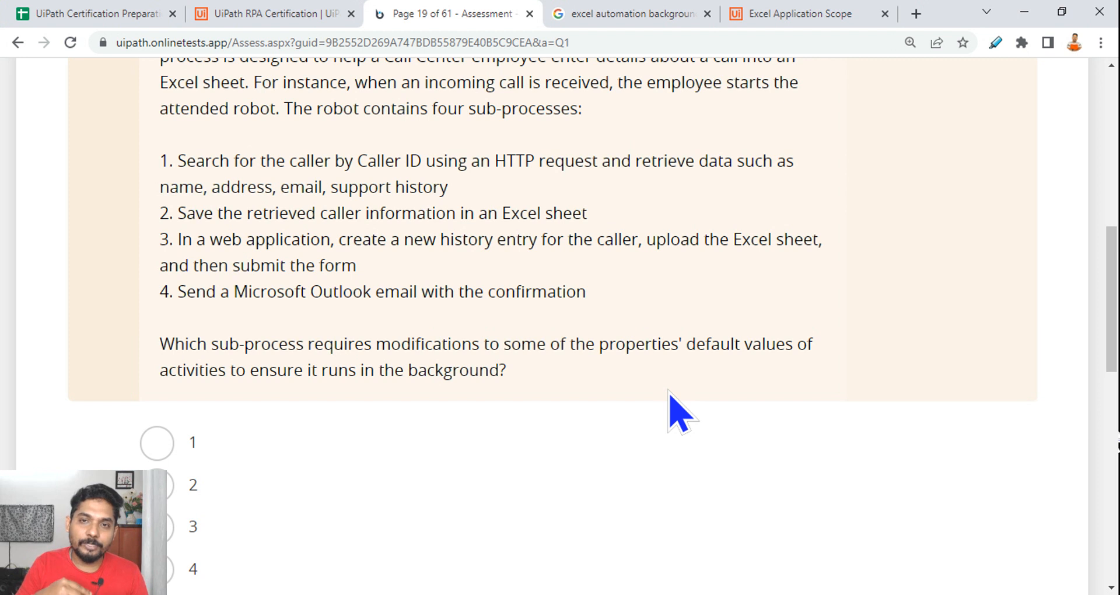
mouse_move(431, 529)
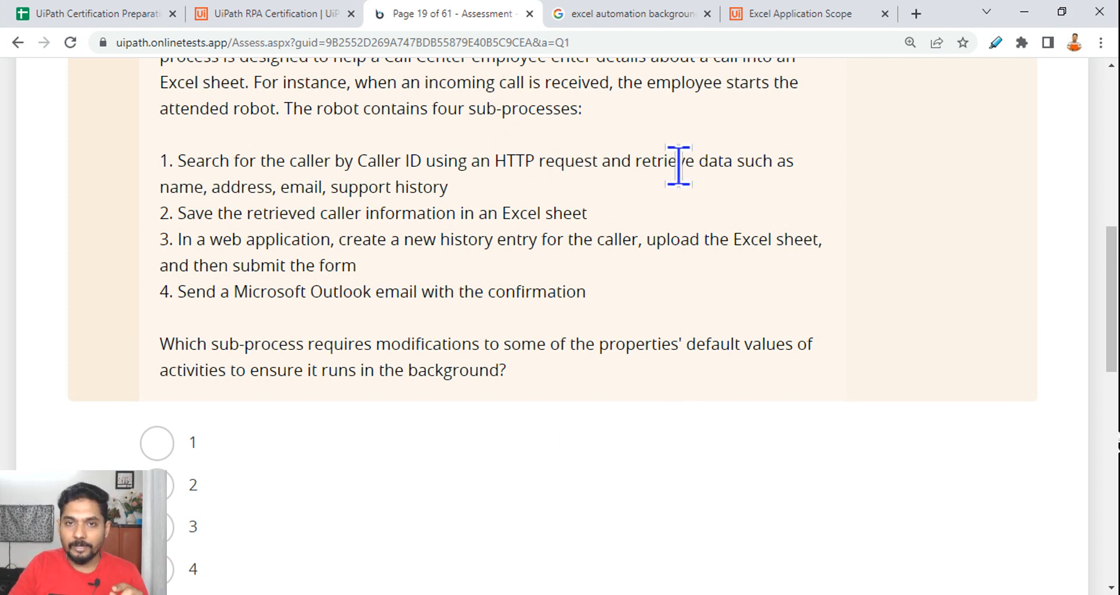
mouse_move(743, 394)
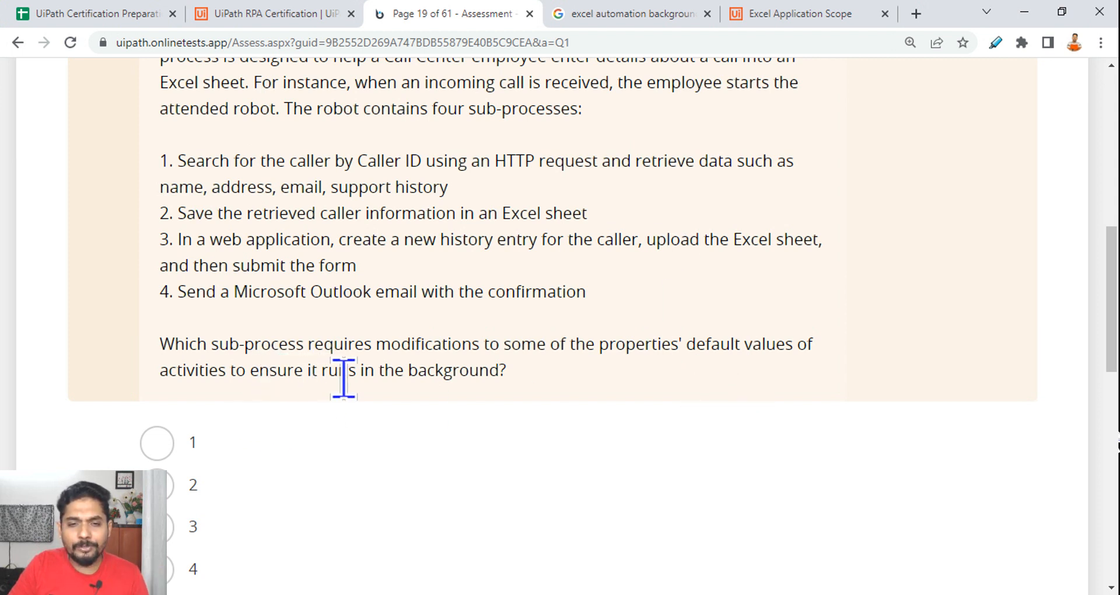
mouse_move(218, 269)
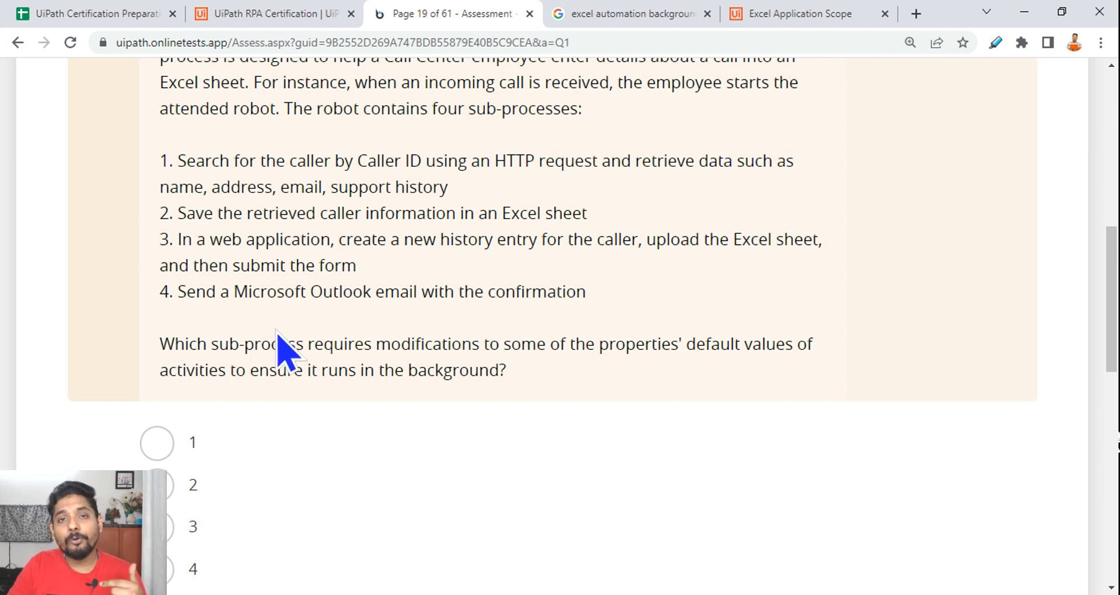
- Confirm the Visible docs and return to question 19 with option 3 selected
scroll(down, 3)
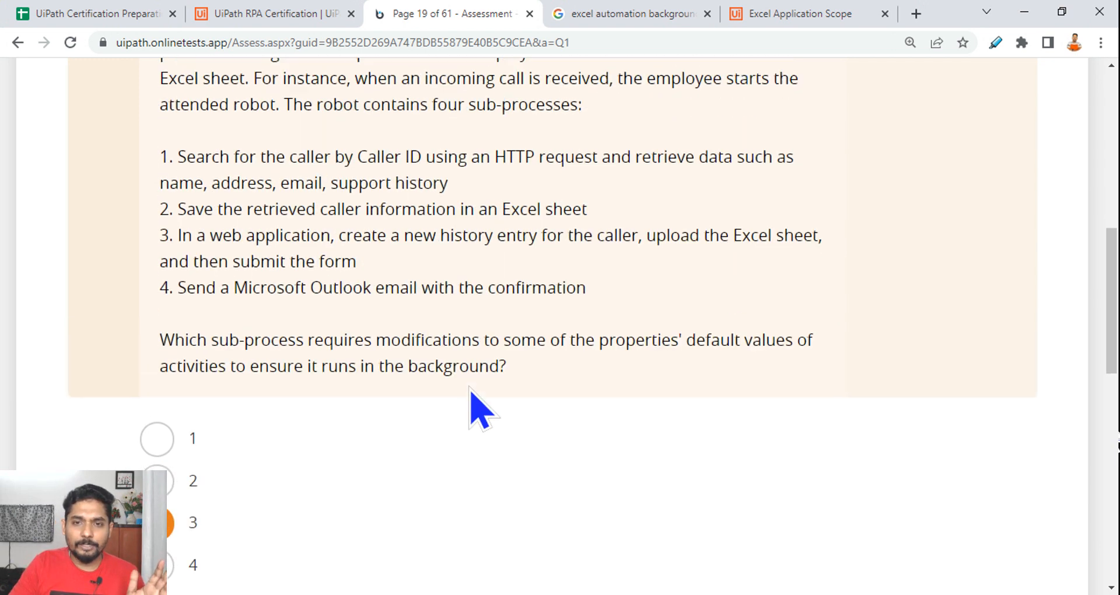
mouse_move(794, 13)
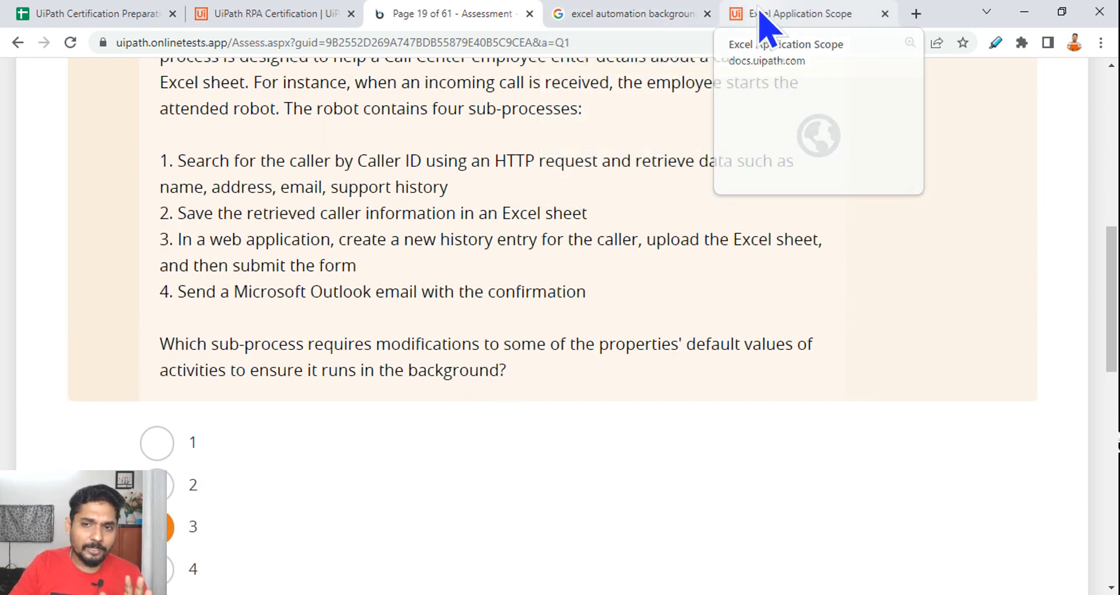
click(802, 14)
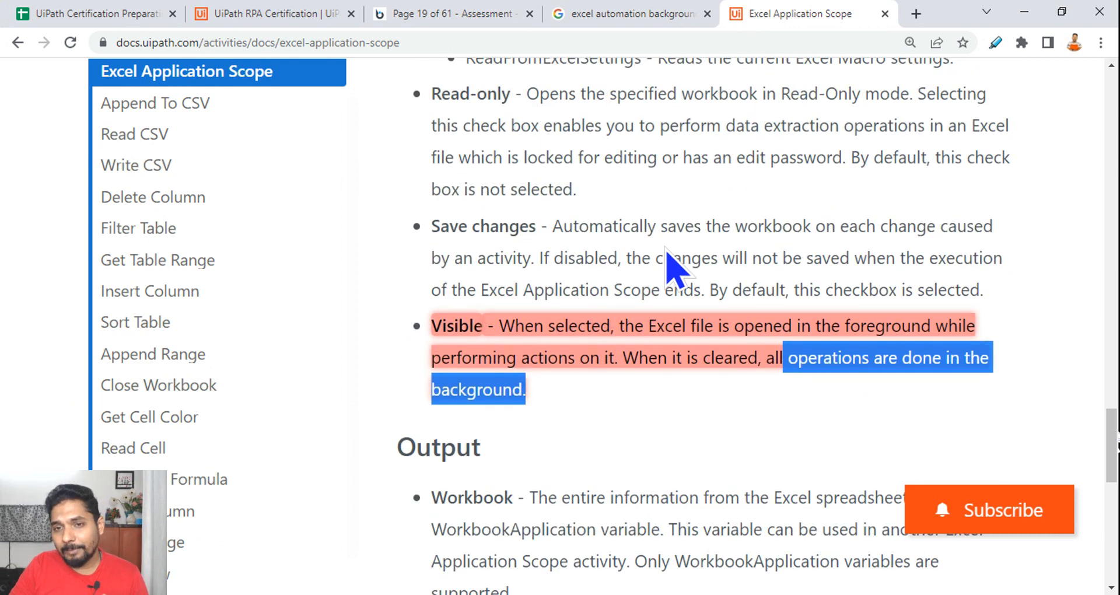
click(451, 13)
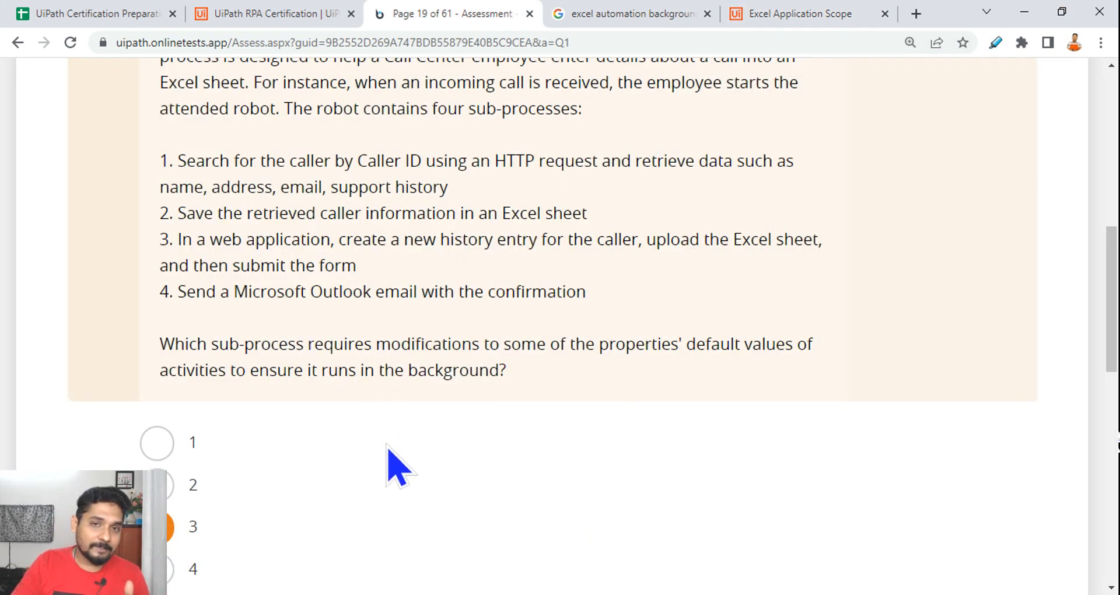